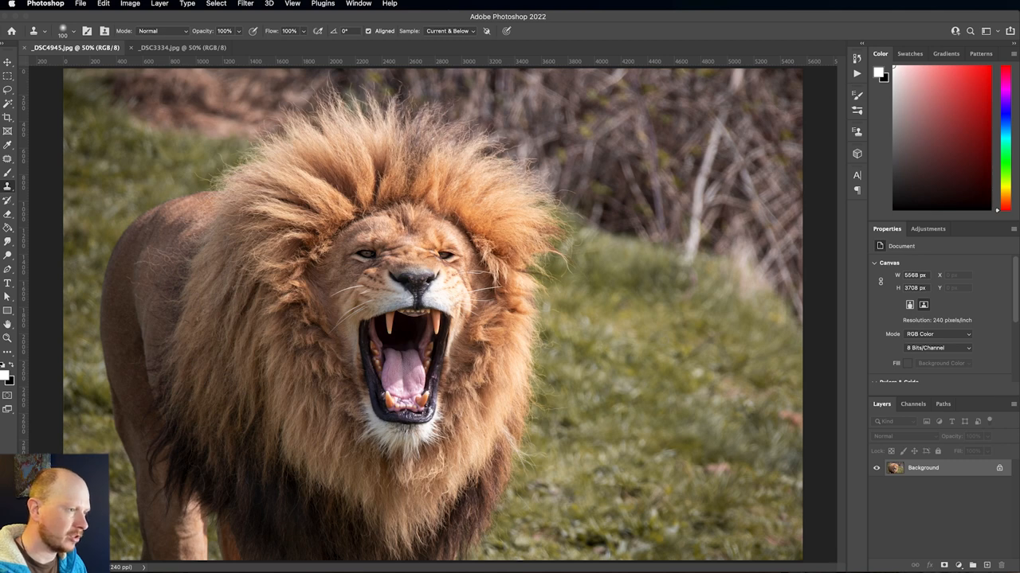
mouse_move(608, 94)
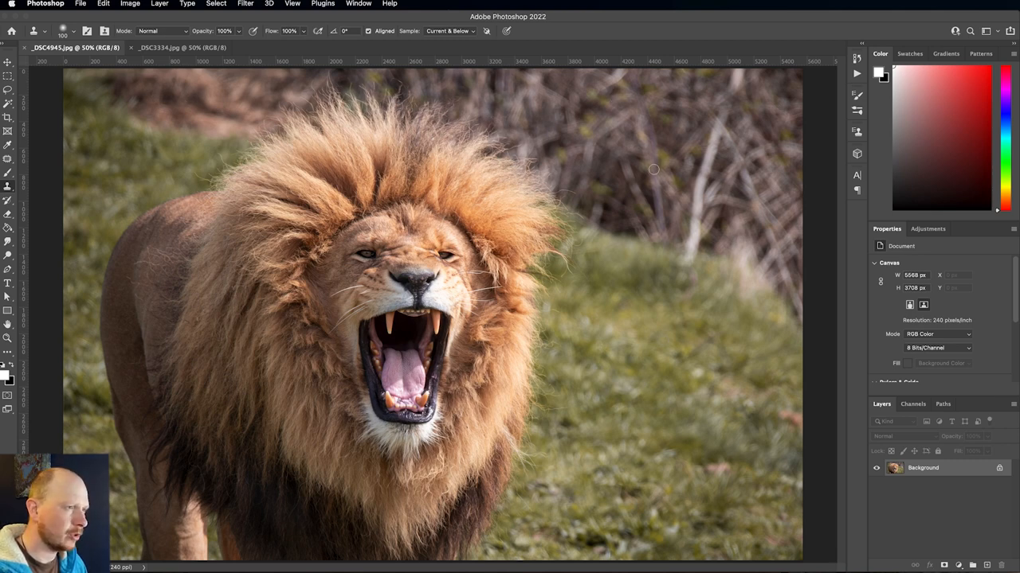
mouse_move(599, 181)
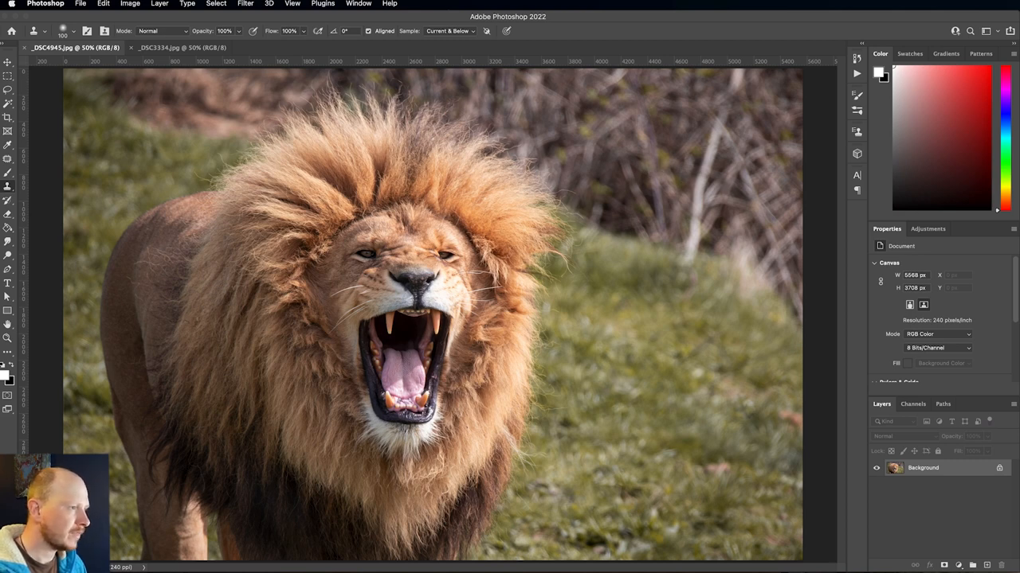
mouse_move(326, 67)
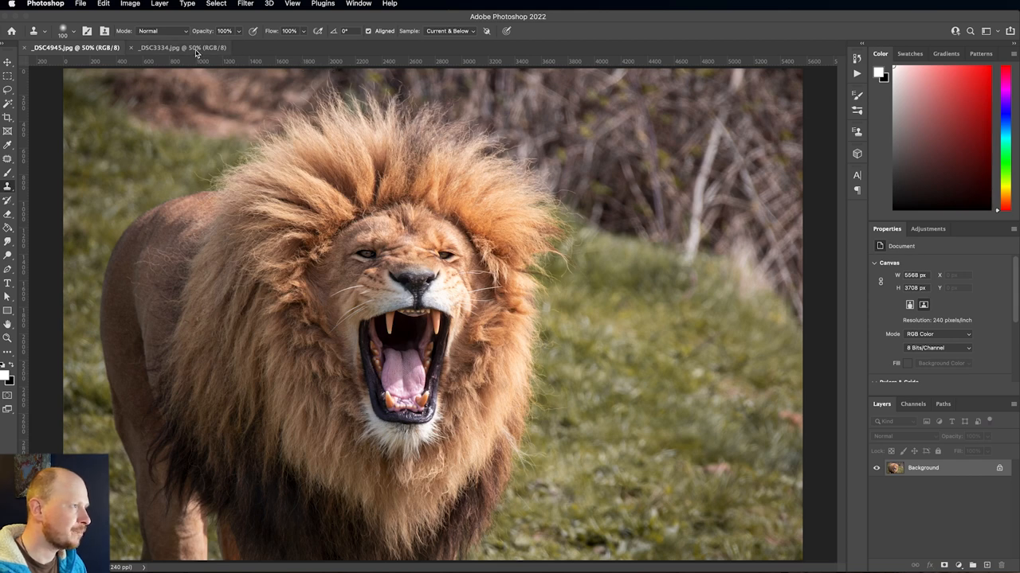
- Lasso around the stag in the grass photo and start a Content-Aware Fill on it
click(163, 48)
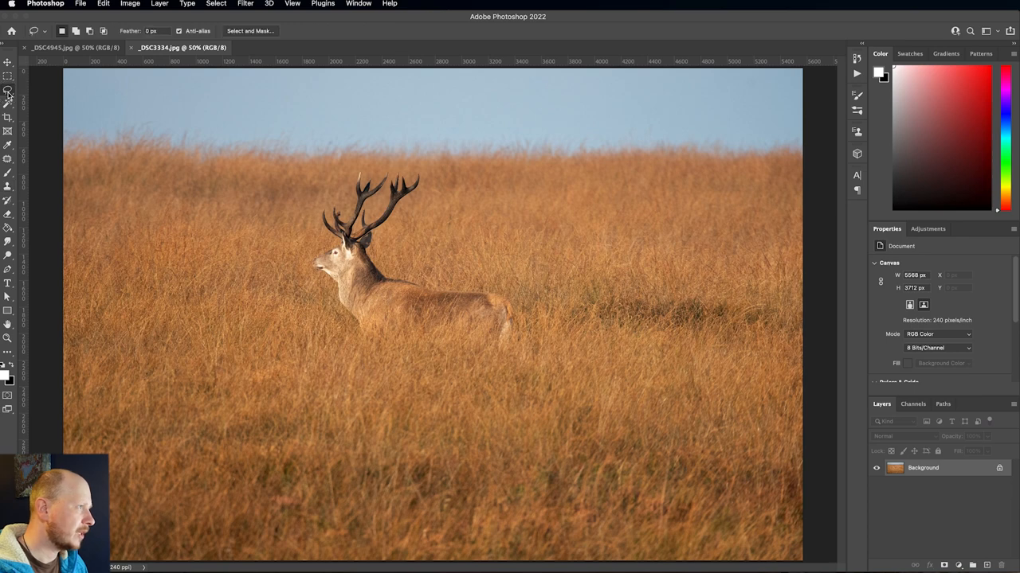
mouse_move(369, 175)
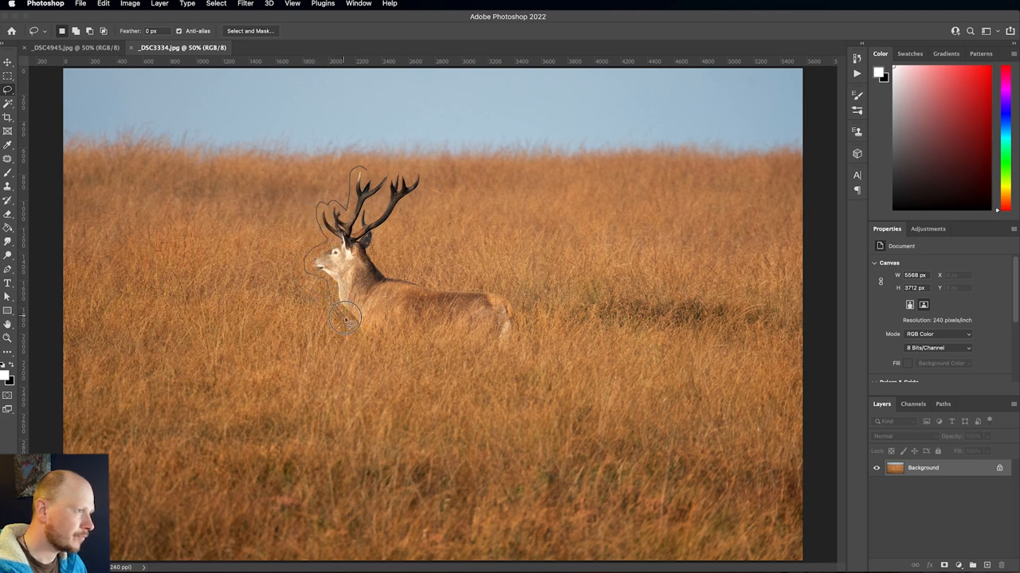
drag(348, 319, 517, 348)
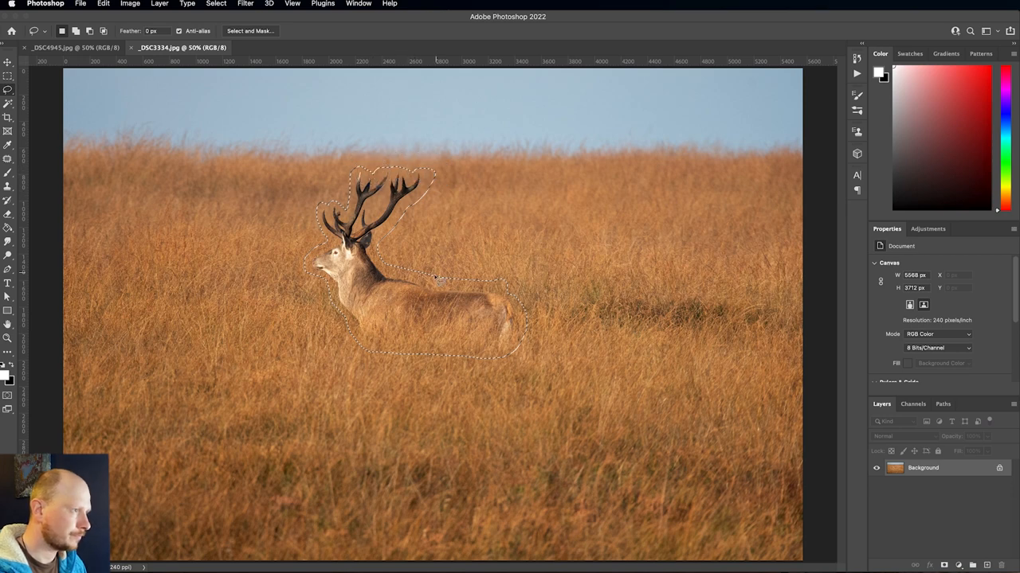
click(102, 3)
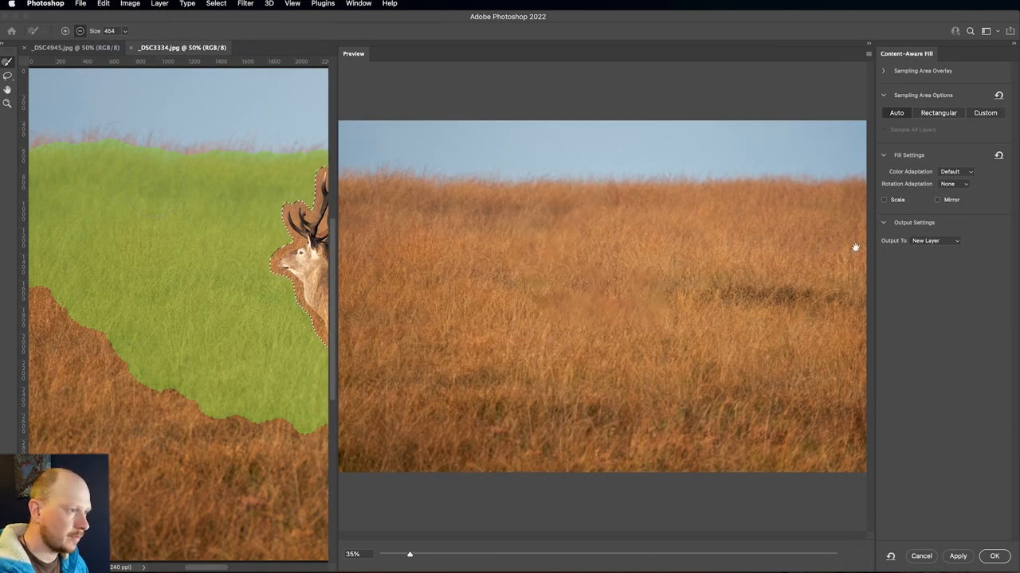
- Enable Scale, widen the grass sampling area, and apply the fill to a new layer
click(884, 199)
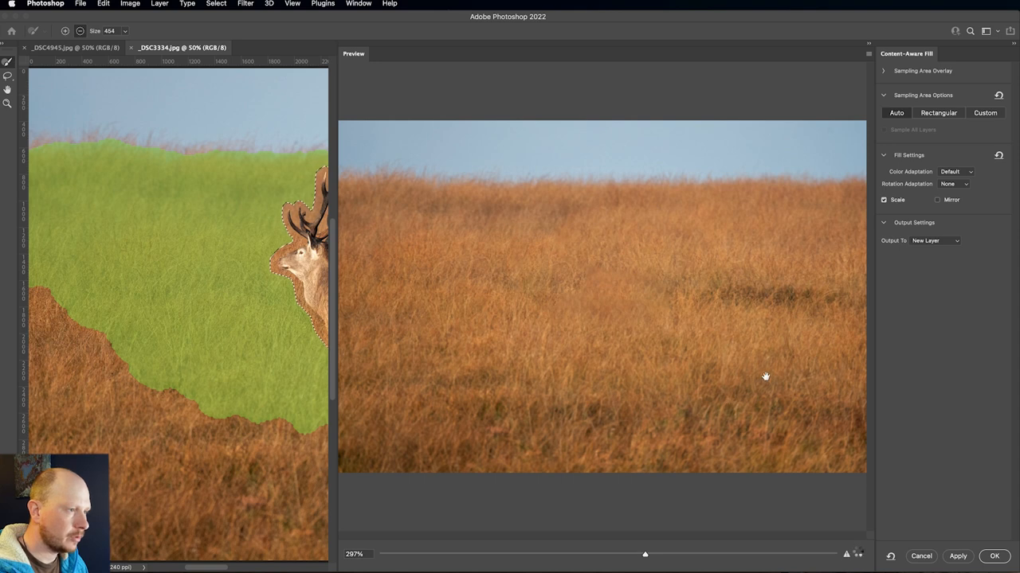
drag(645, 555, 409, 555)
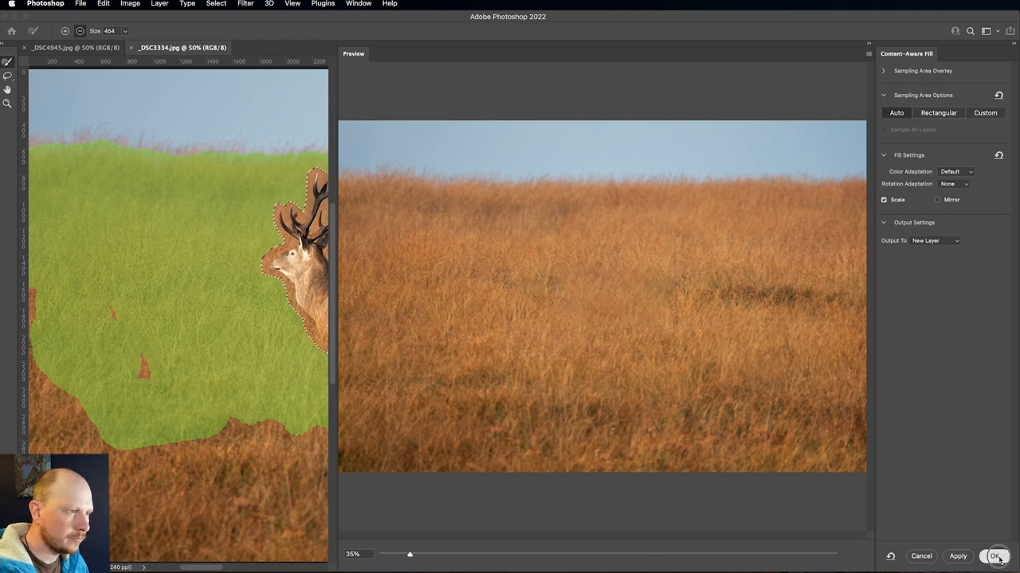
click(998, 556)
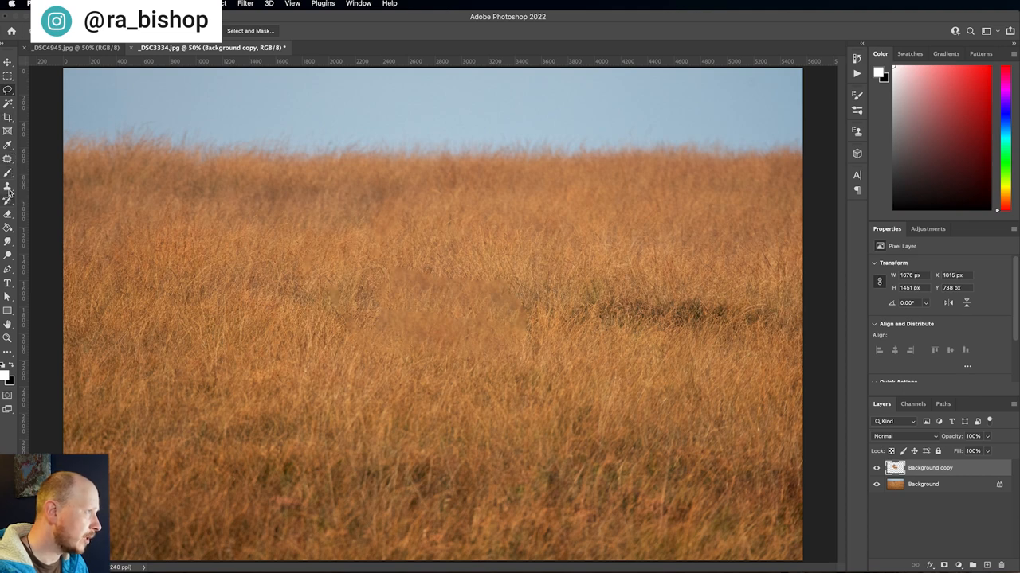
- Clone-stamp over the leftover mark in the grass before merging visible layers
click(8, 194)
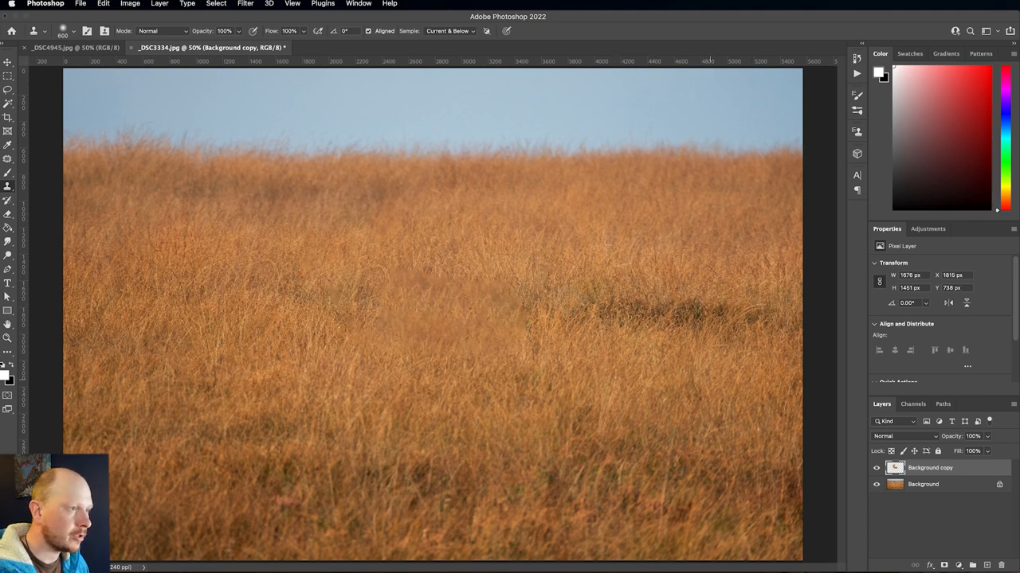
mouse_move(648, 344)
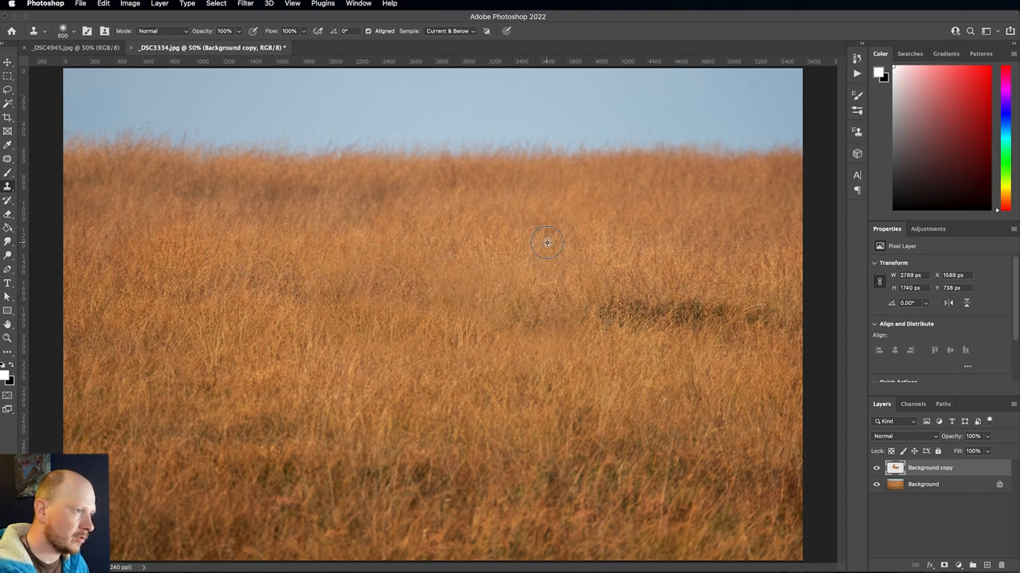
drag(548, 242, 604, 358)
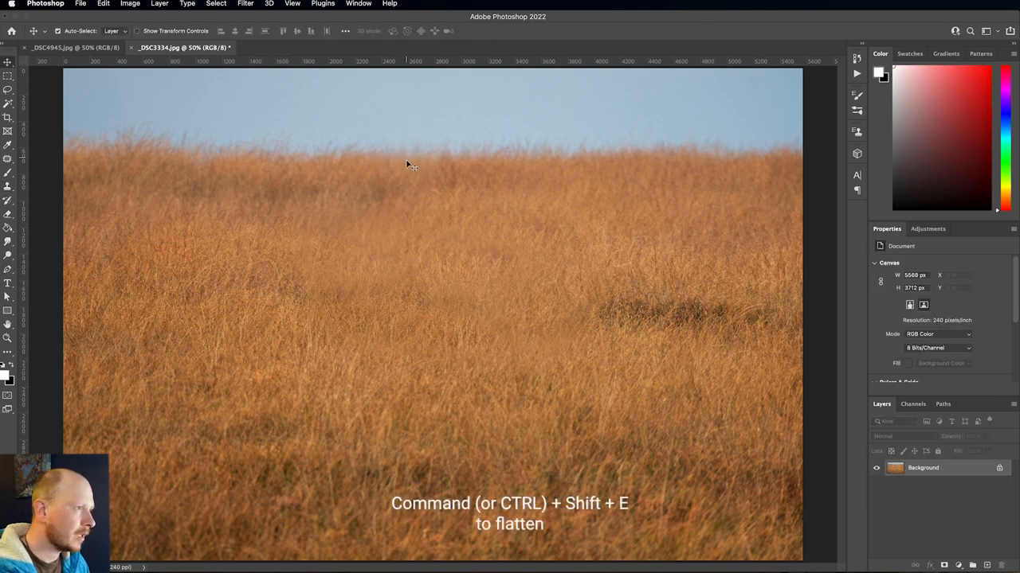
- Bring the grass layer into the lion document, enlarge it to cover the canvas and reposition it
click(71, 48)
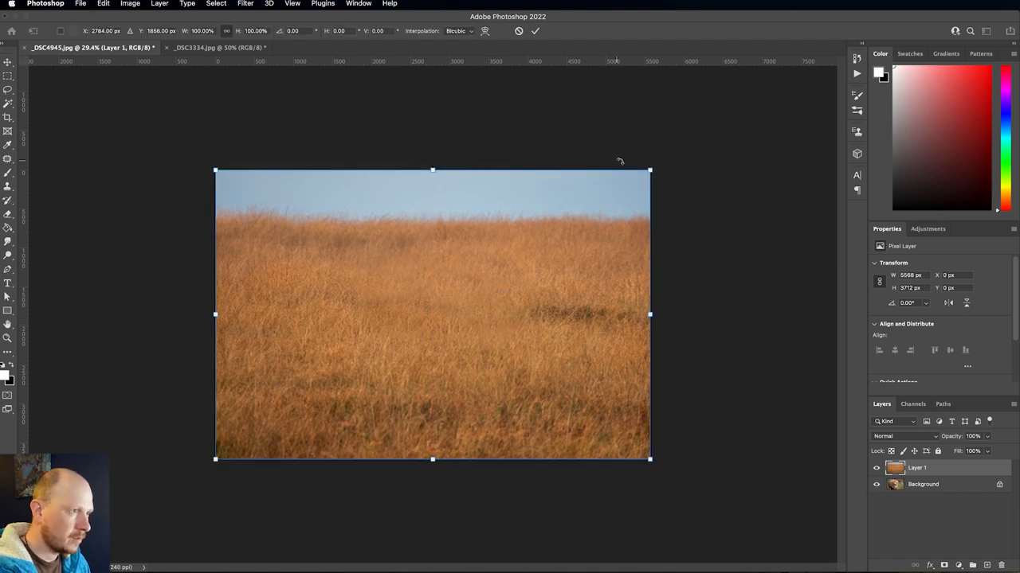
drag(650, 169, 800, 67)
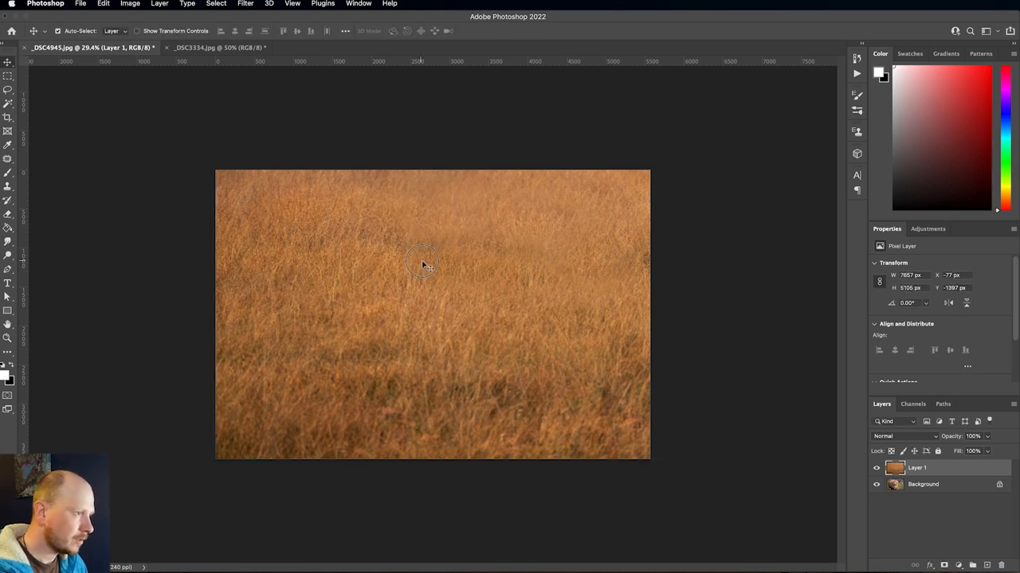
drag(422, 263, 459, 257)
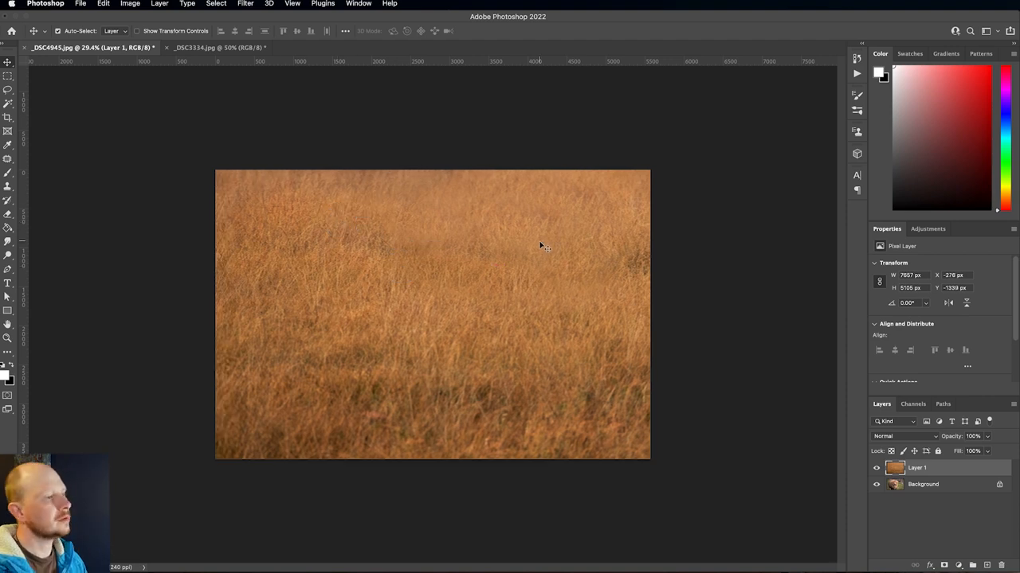
mouse_move(528, 220)
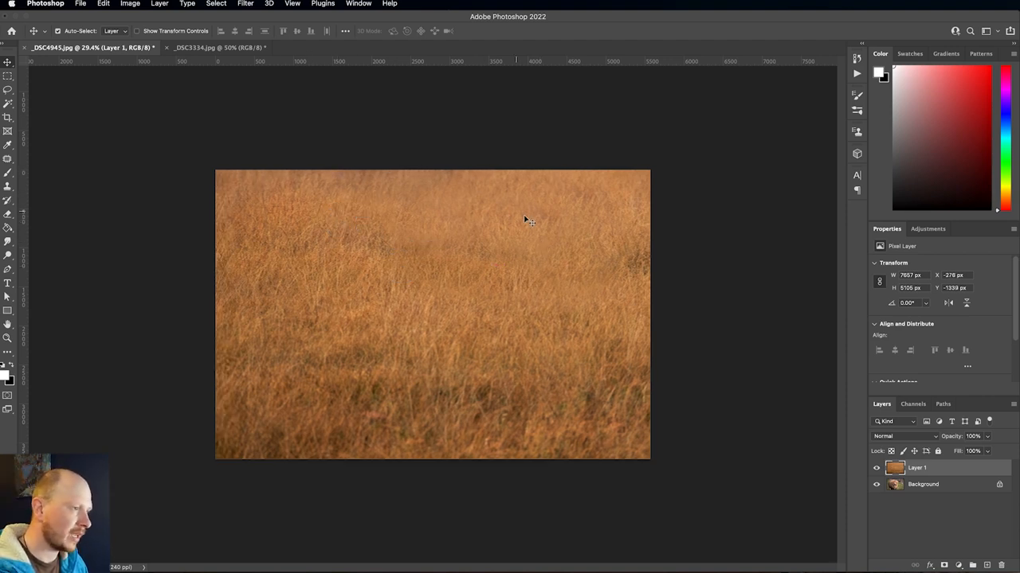
mouse_move(567, 269)
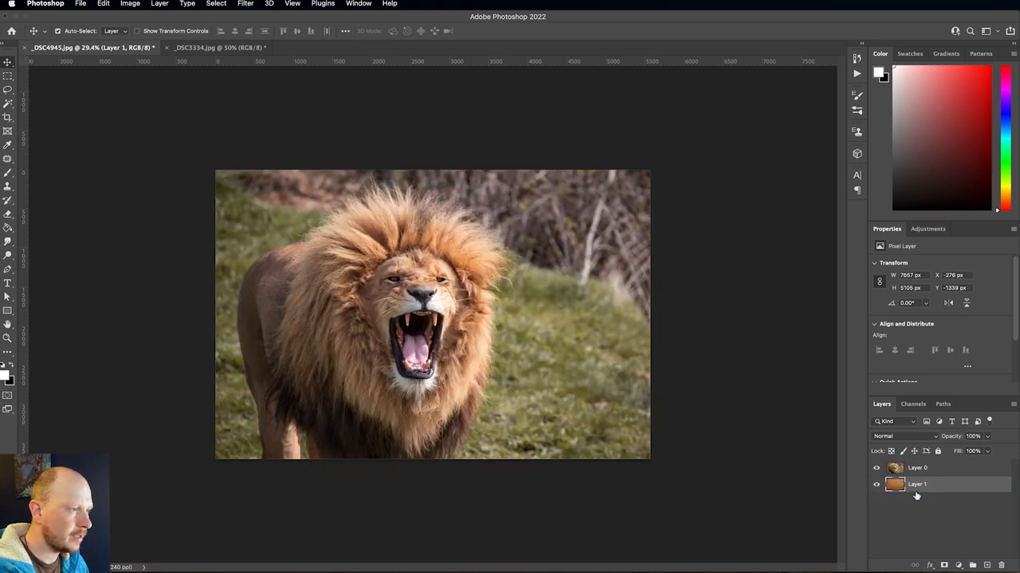
- Select the lion layer and pick the Object Selection tool to isolate the lion
click(918, 468)
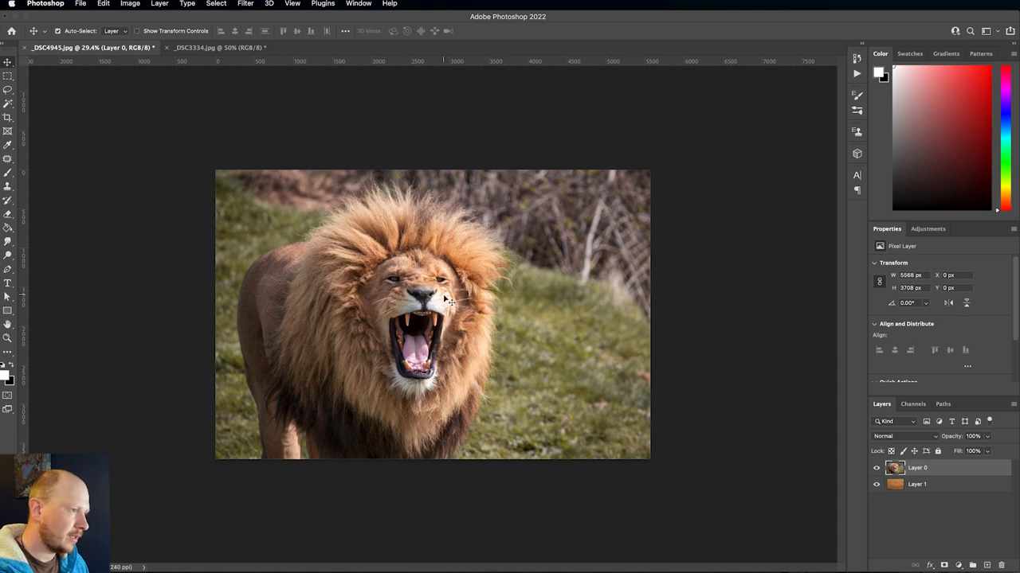
mouse_move(424, 417)
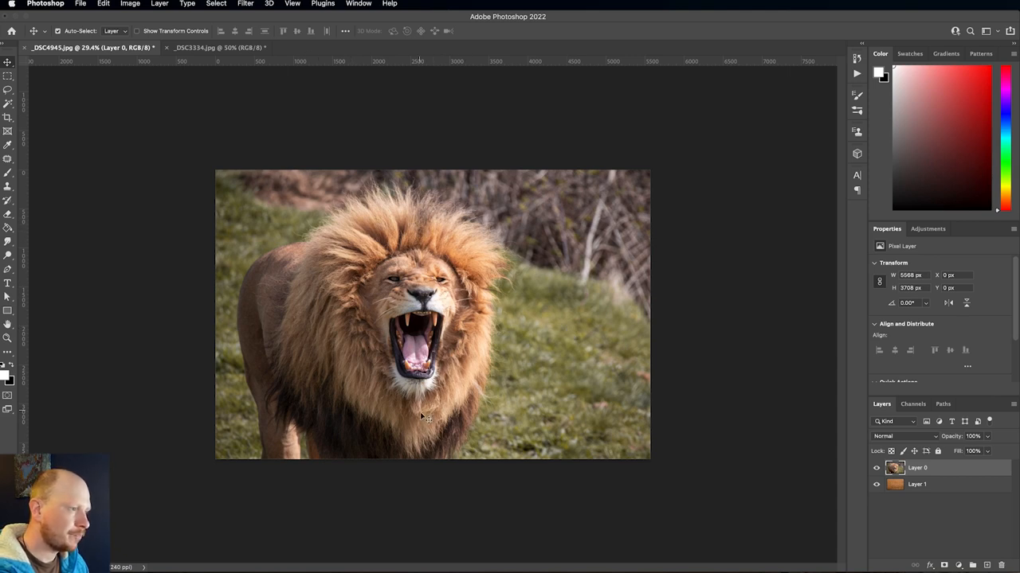
mouse_move(130, 169)
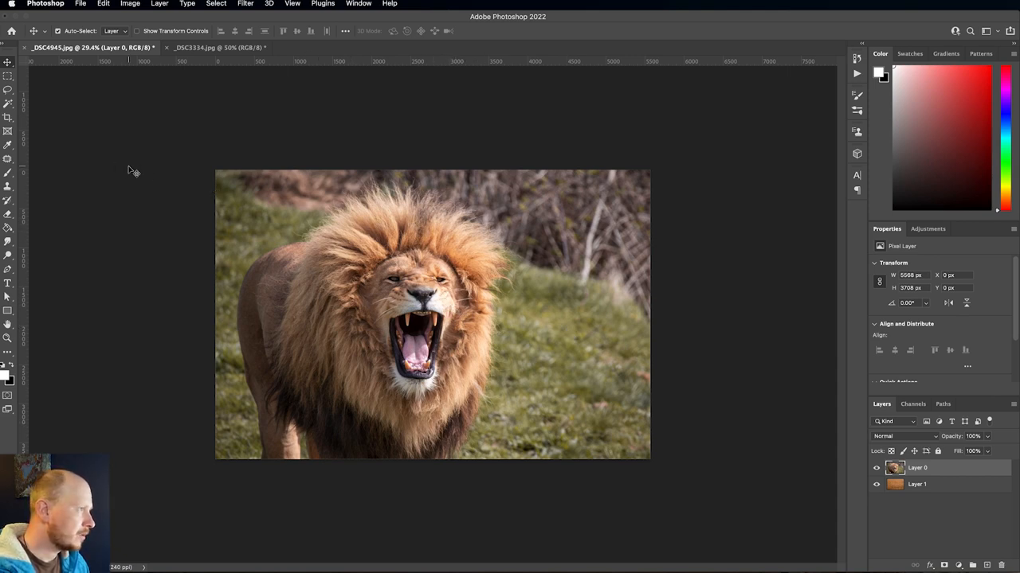
click(9, 105)
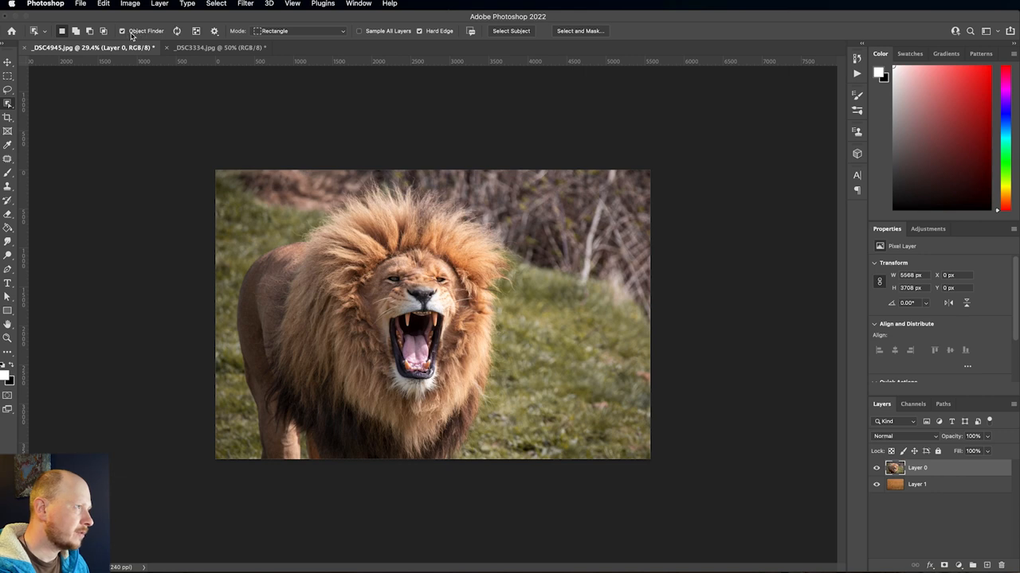
mouse_move(386, 285)
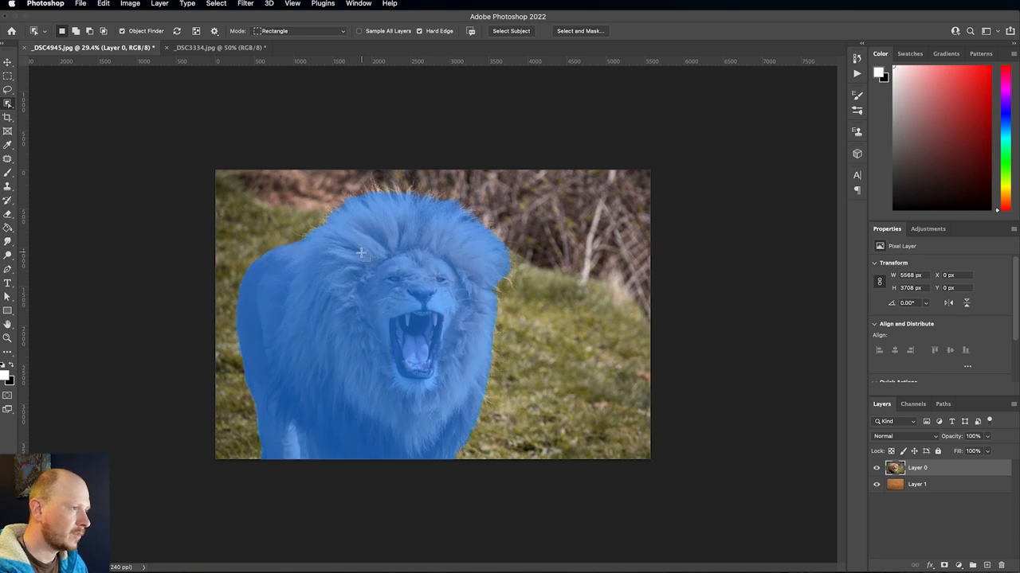
mouse_move(321, 341)
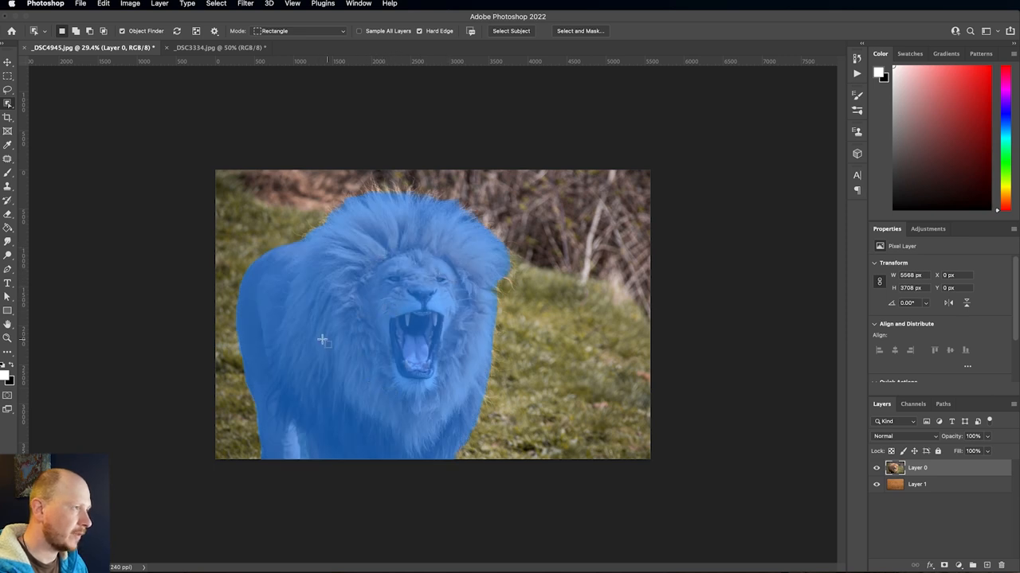
mouse_move(439, 275)
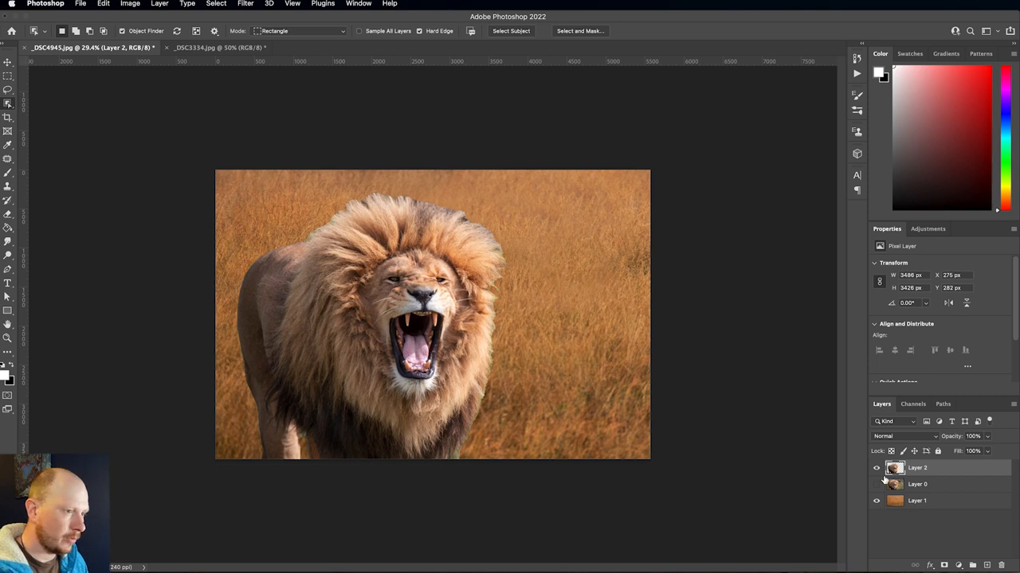
- Add a layer mask to Layer 0 hiding the lion's green background
click(876, 484)
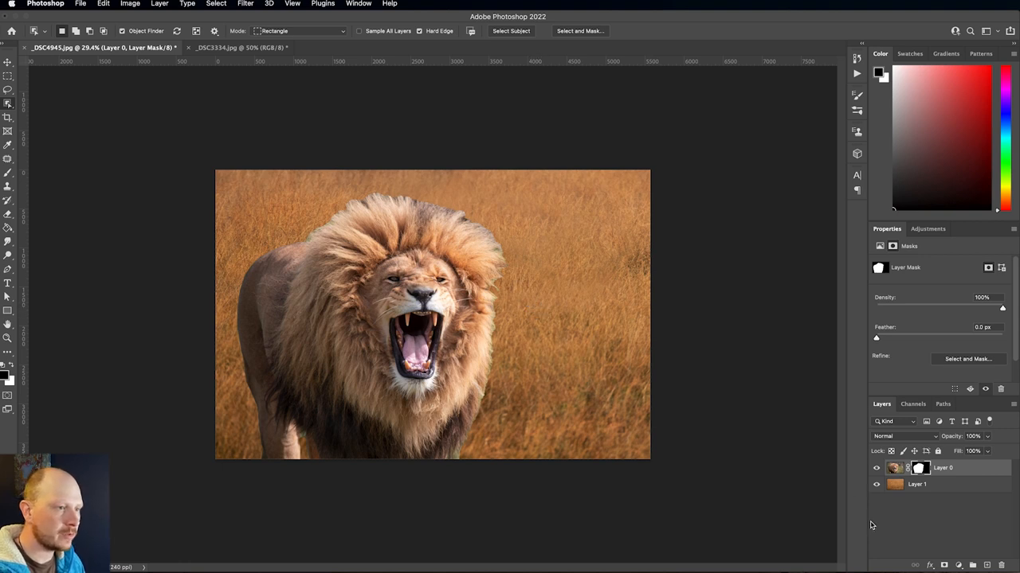
mouse_move(936, 352)
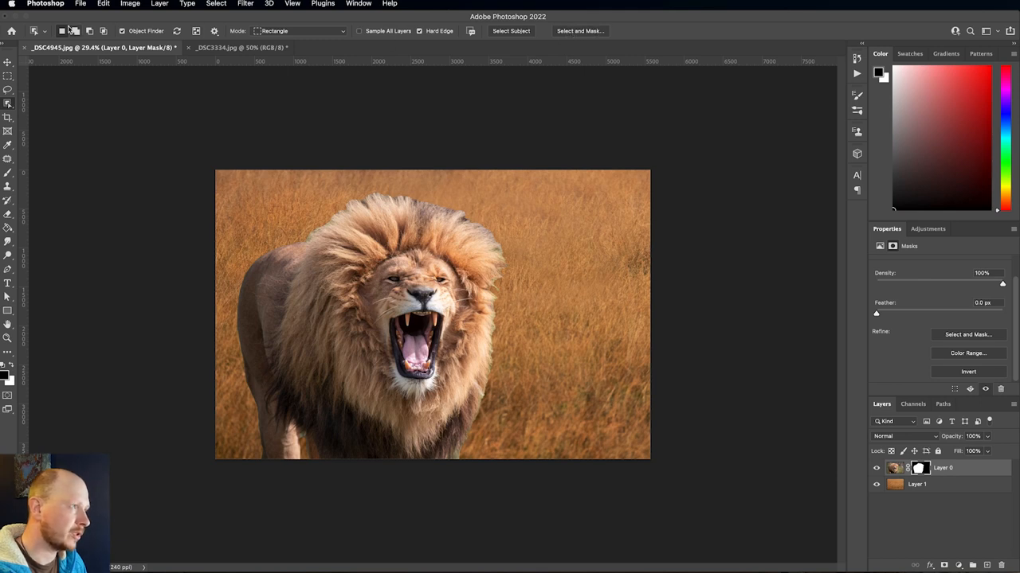
mouse_move(975, 338)
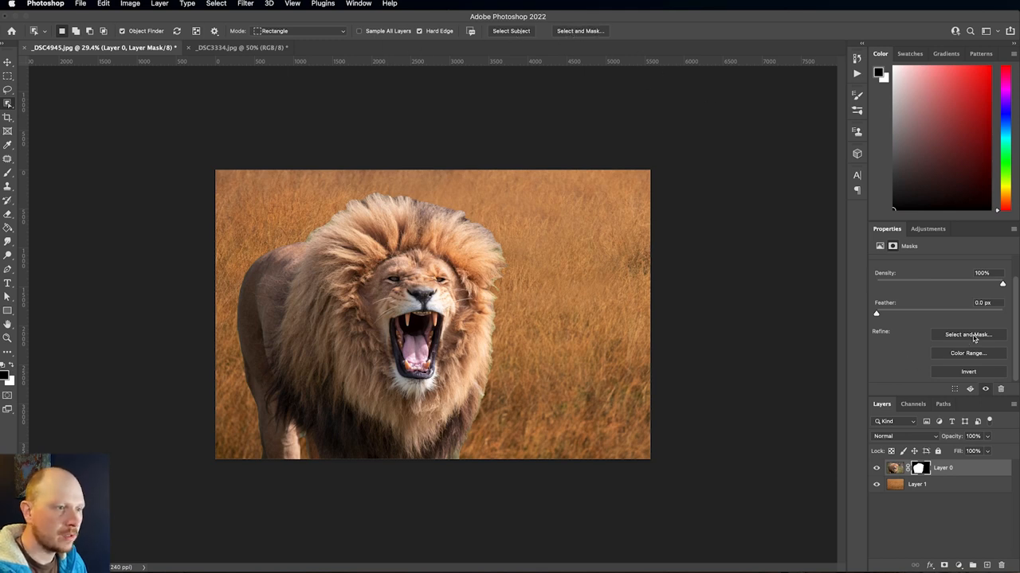
- Enter Select and Mask with the lion previewed On Layers over the grass
click(969, 334)
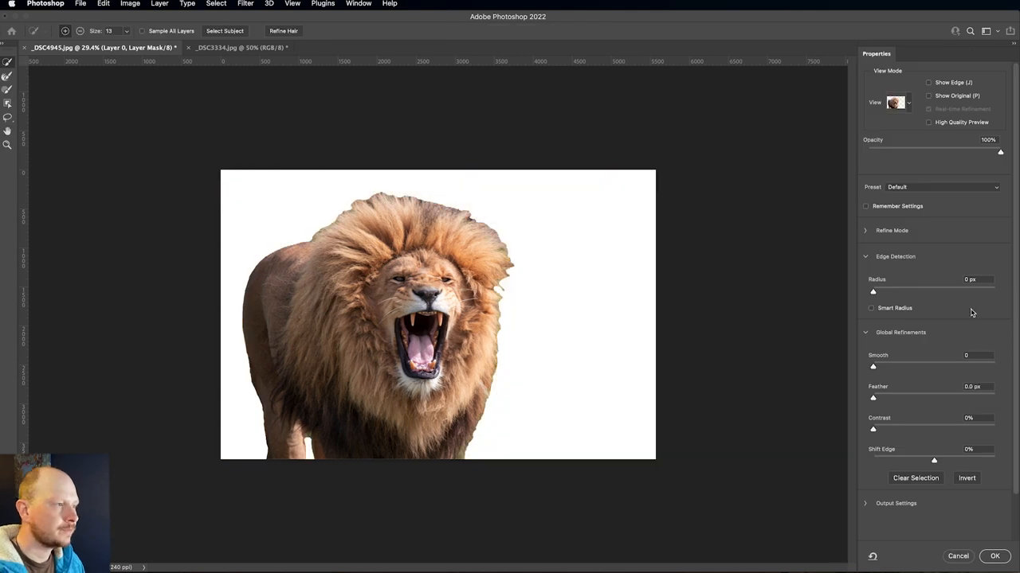
mouse_move(902, 114)
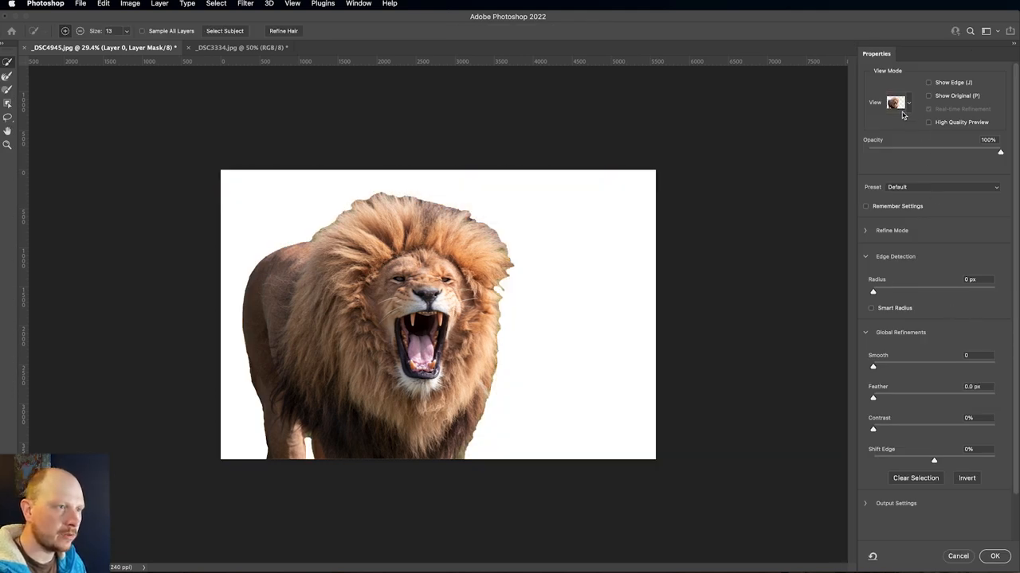
click(895, 102)
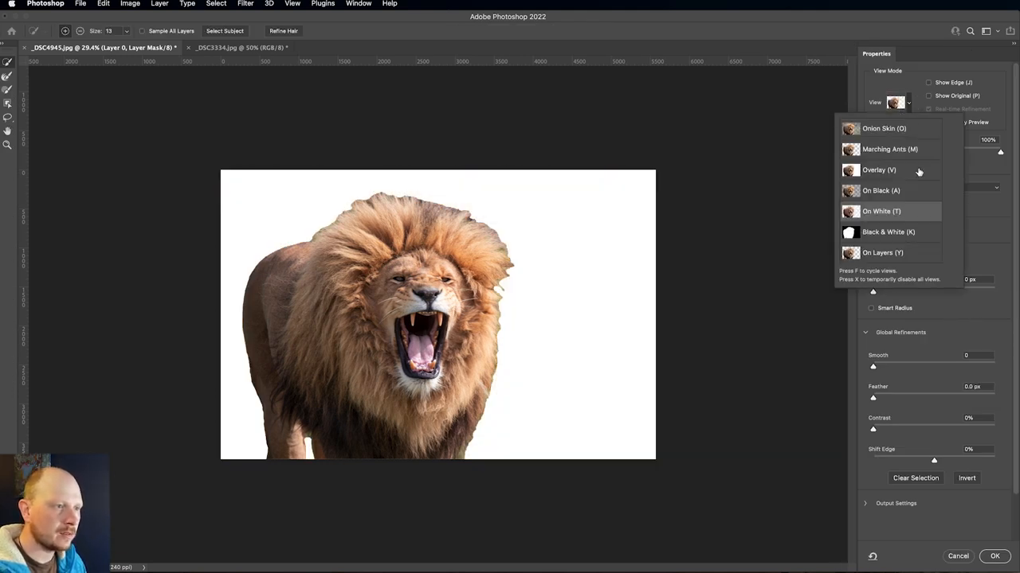
click(883, 251)
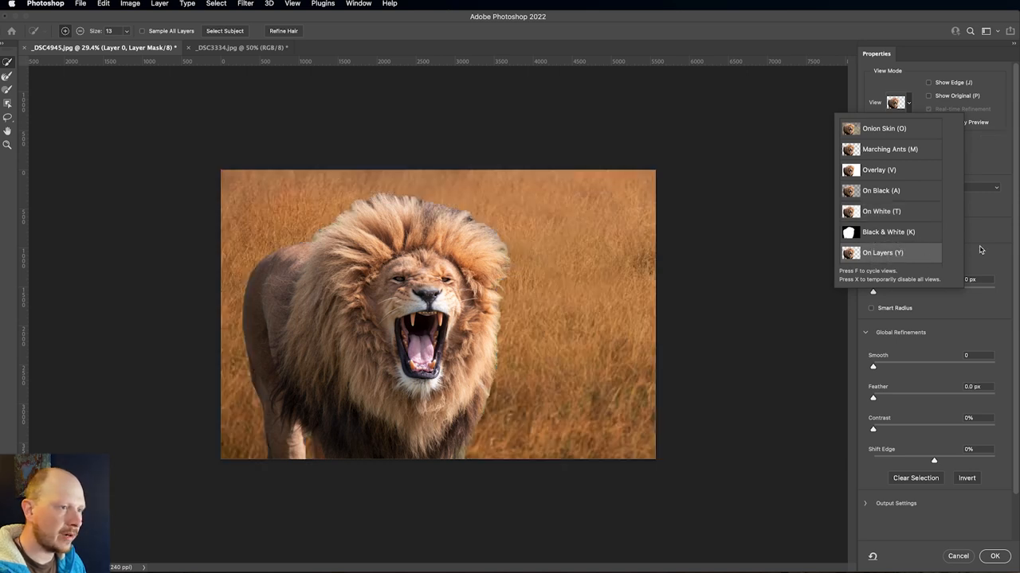
click(895, 102)
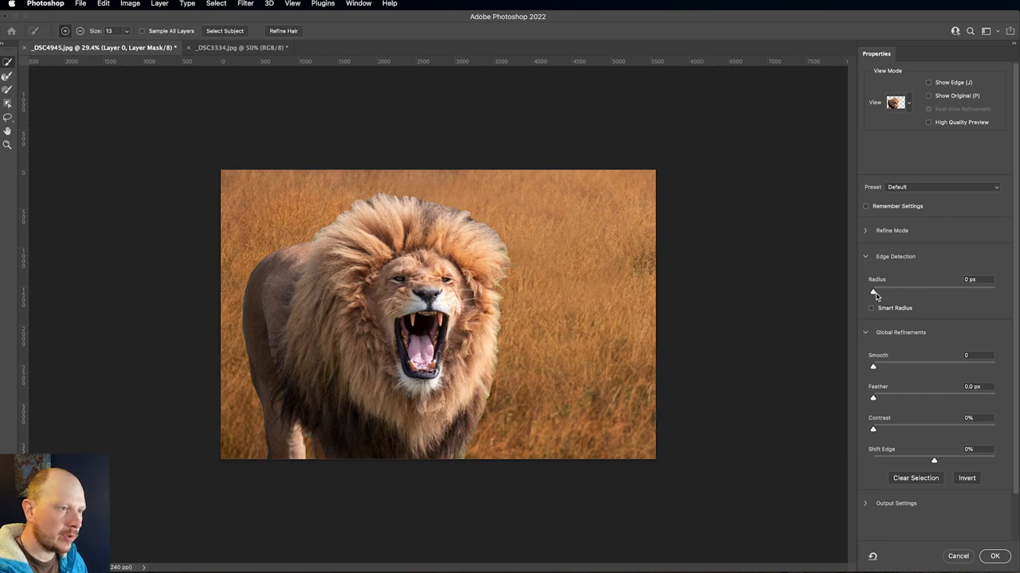
- Raise the Edge Detection Radius to its maximum of about 100 px for the mane
drag(873, 293, 917, 293)
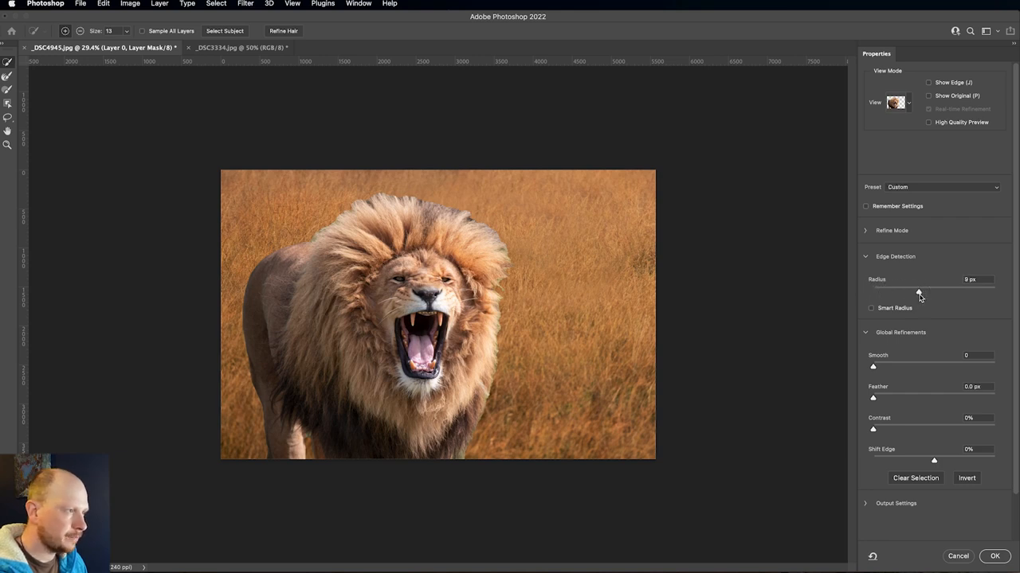
drag(918, 290, 948, 290)
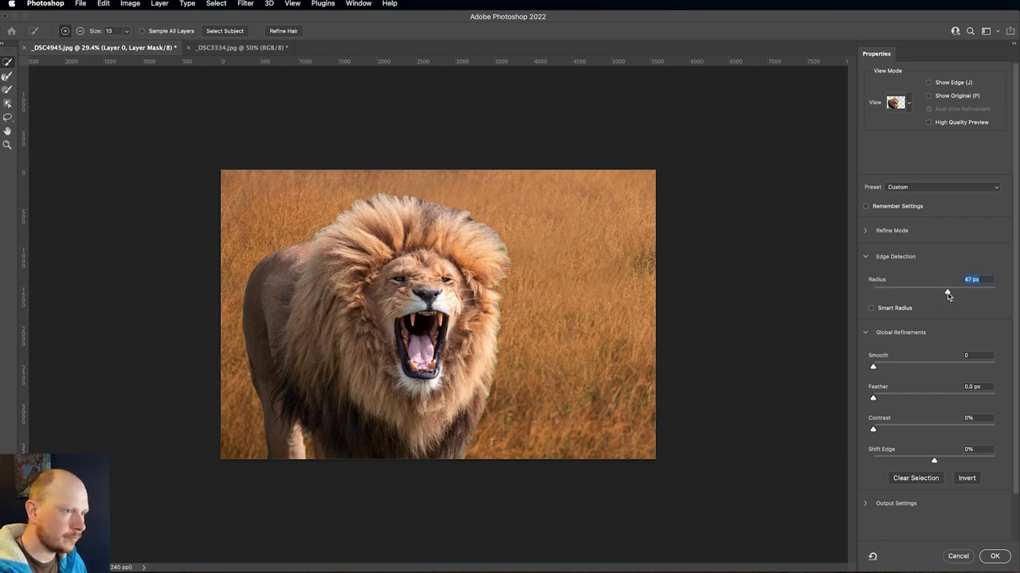
drag(933, 292, 948, 292)
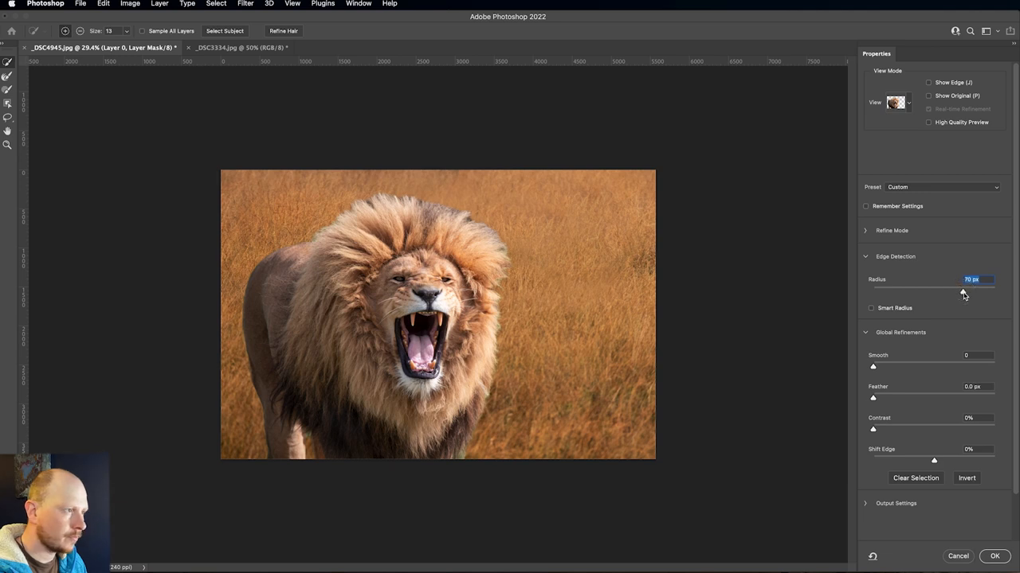
drag(971, 293, 981, 293)
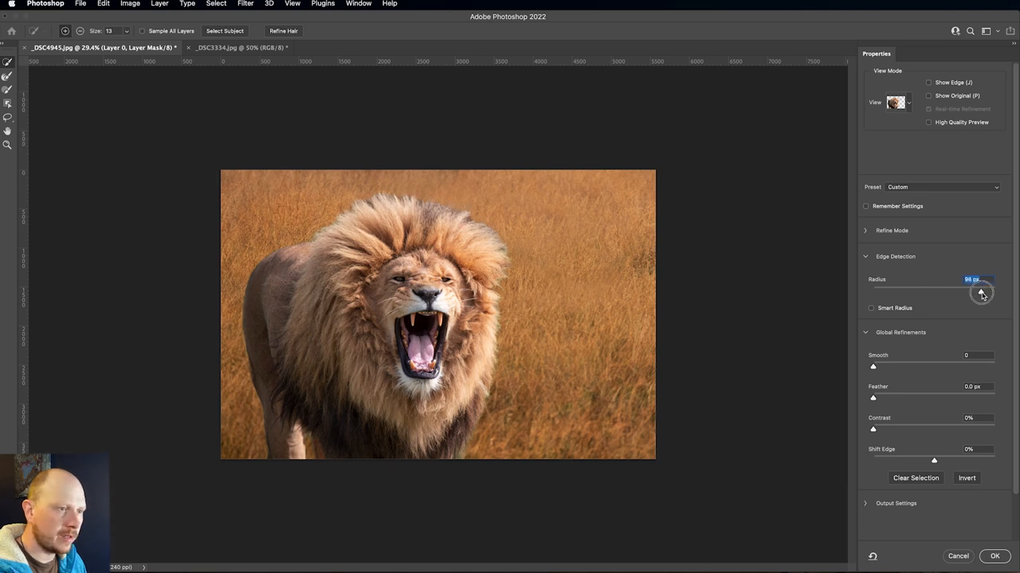
drag(975, 290, 981, 290)
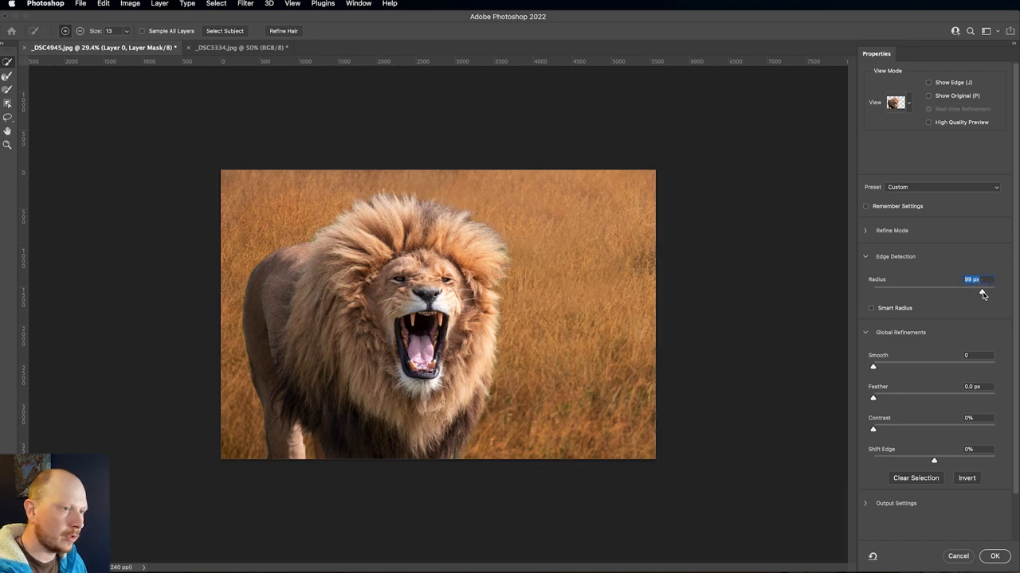
drag(982, 291, 981, 291)
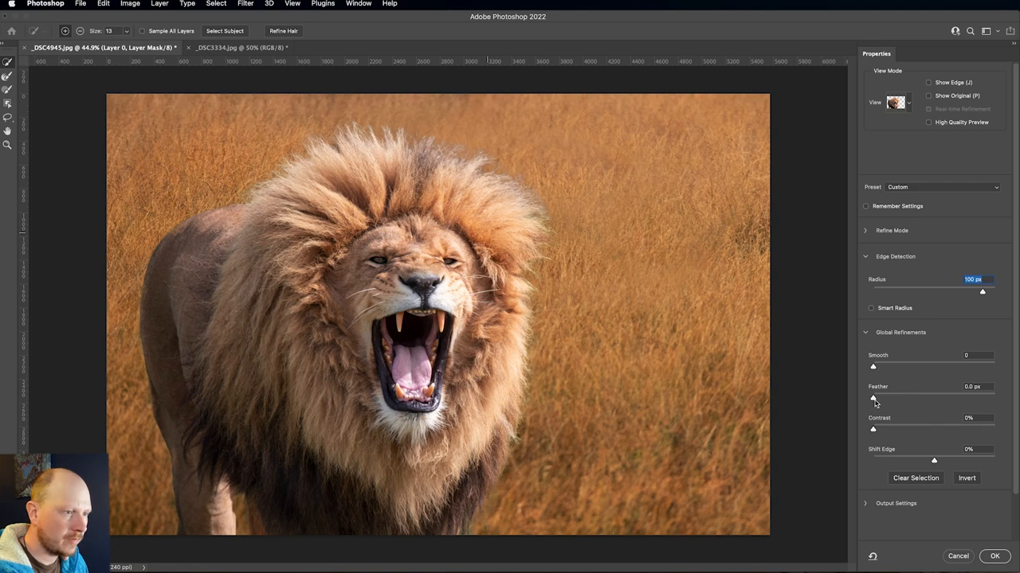
- Set Feather to about 5.6 px and Contrast to about 2% in Global Refinements
drag(873, 398, 879, 399)
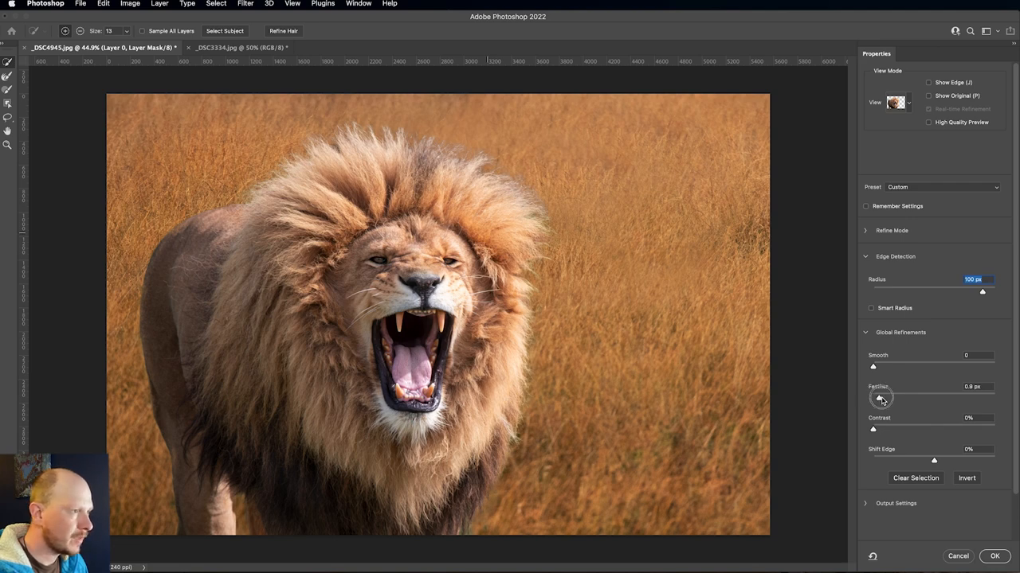
drag(873, 398, 881, 398)
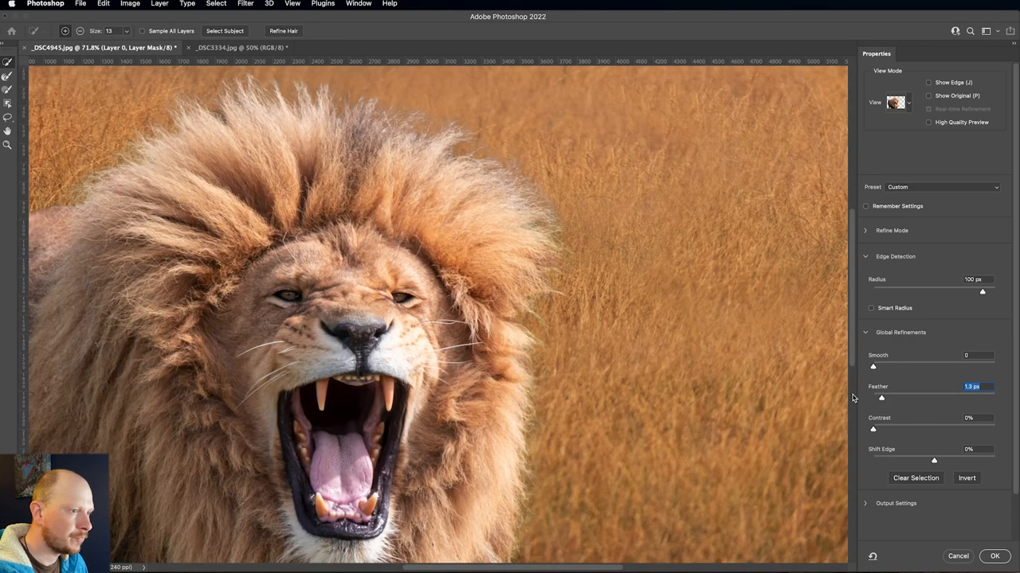
drag(879, 399, 876, 398)
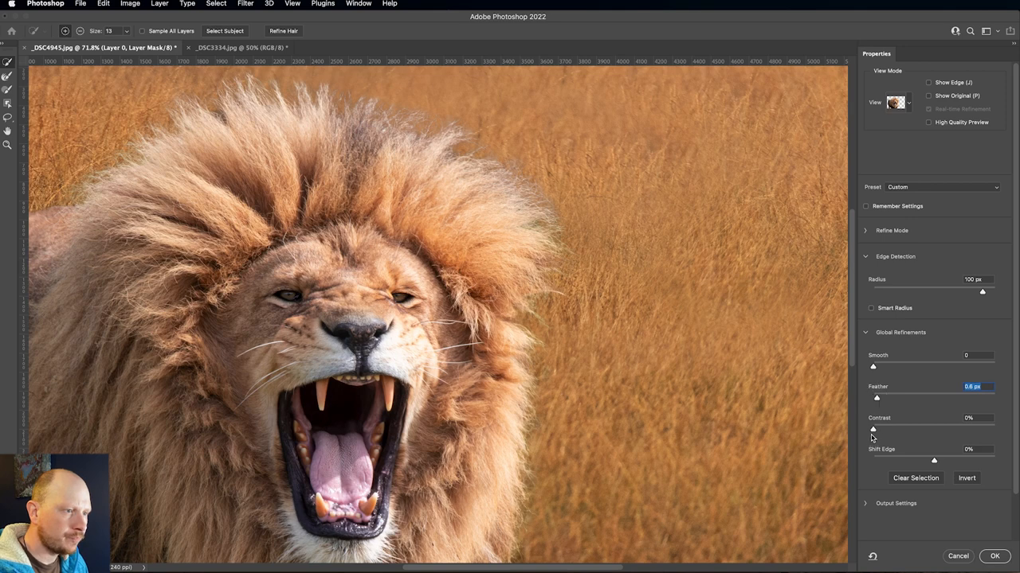
drag(873, 431, 892, 430)
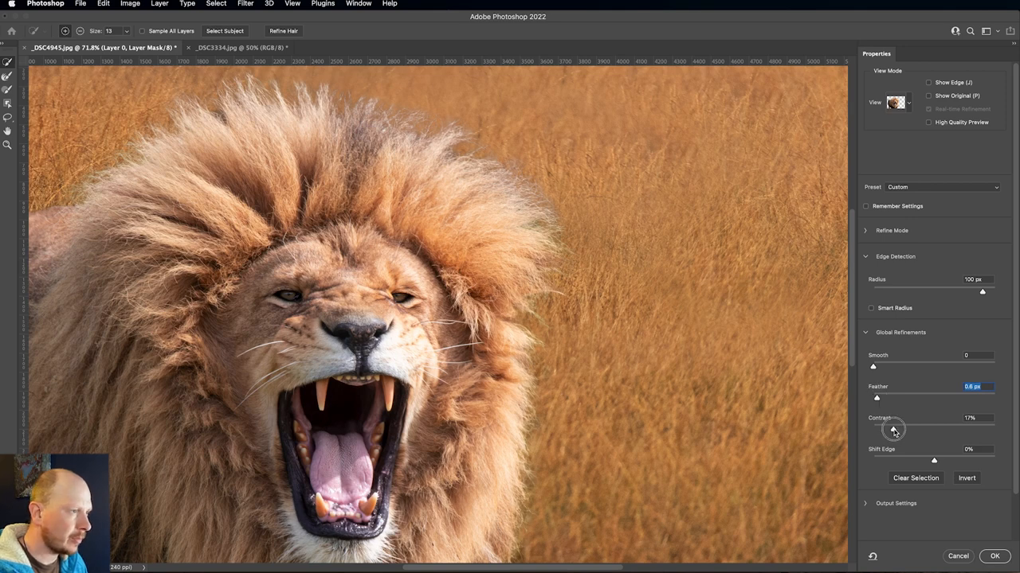
drag(896, 430, 970, 417)
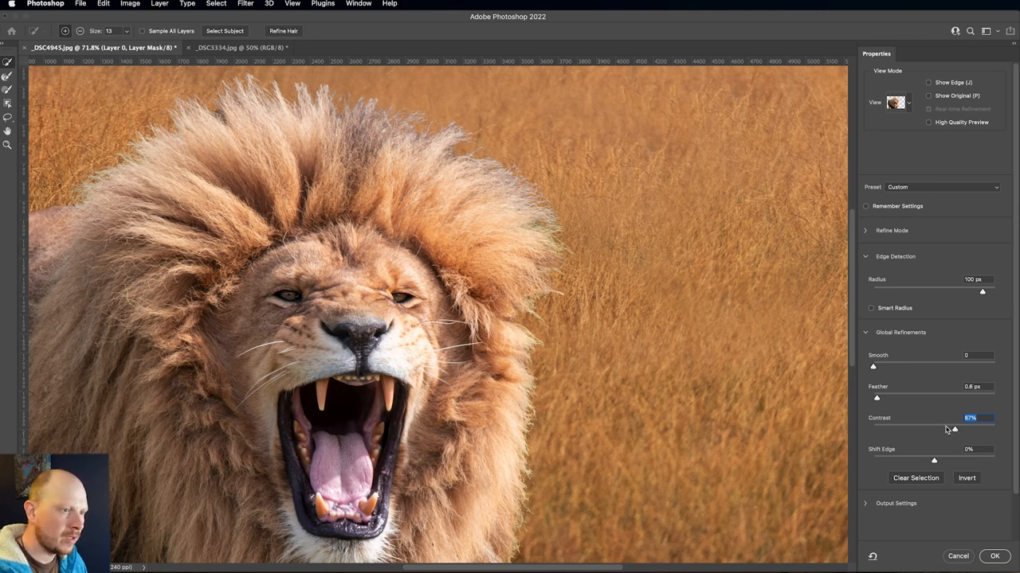
drag(953, 429, 883, 428)
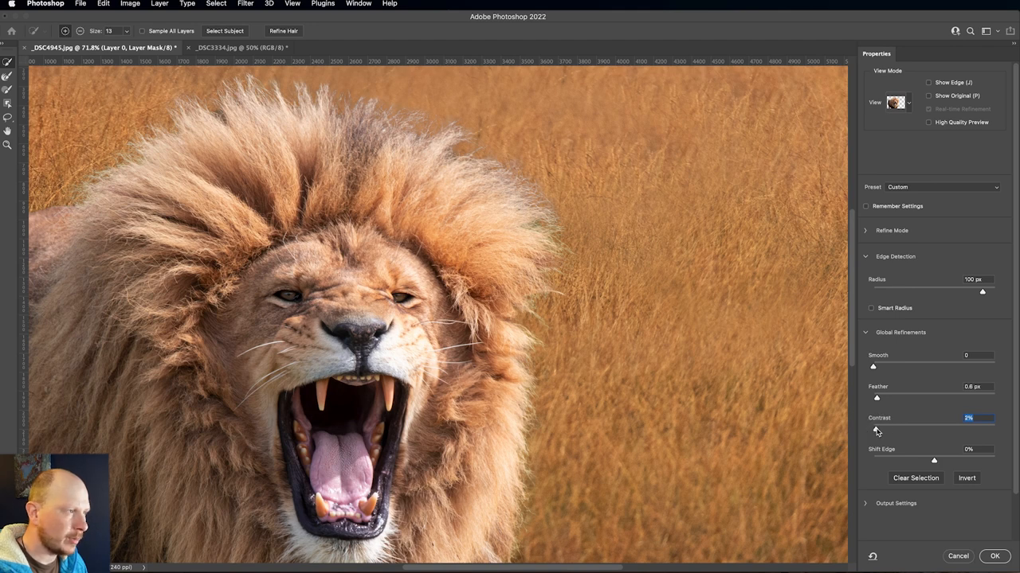
mouse_move(876, 430)
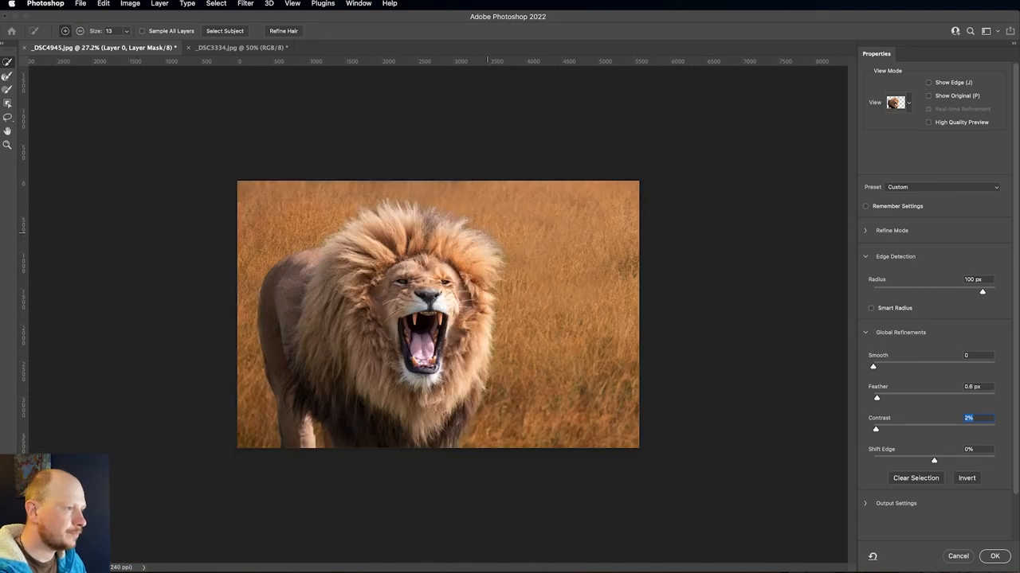
mouse_move(932, 462)
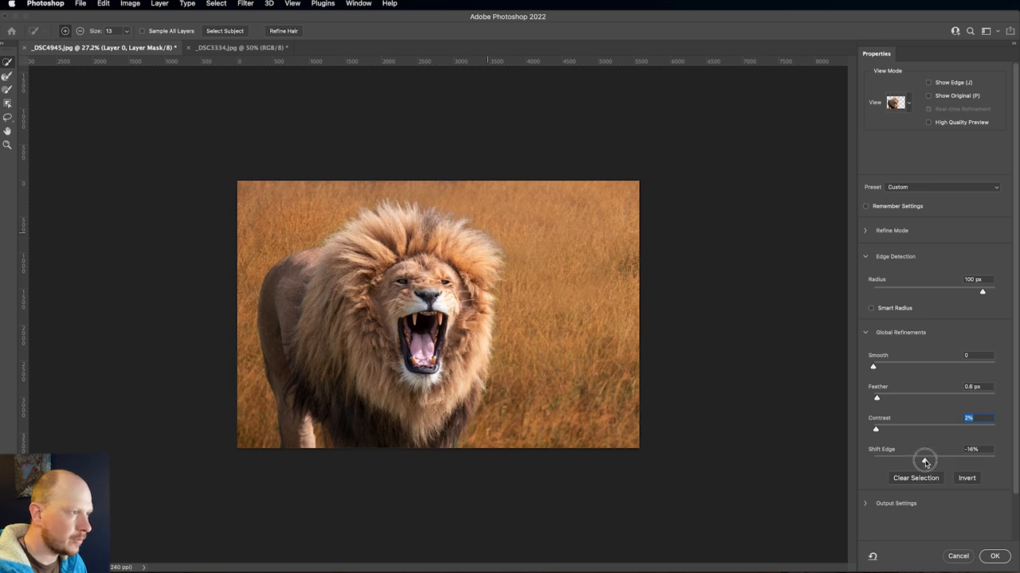
- Shift Edge to a slight negative value and expand the Output Settings
drag(924, 462, 910, 462)
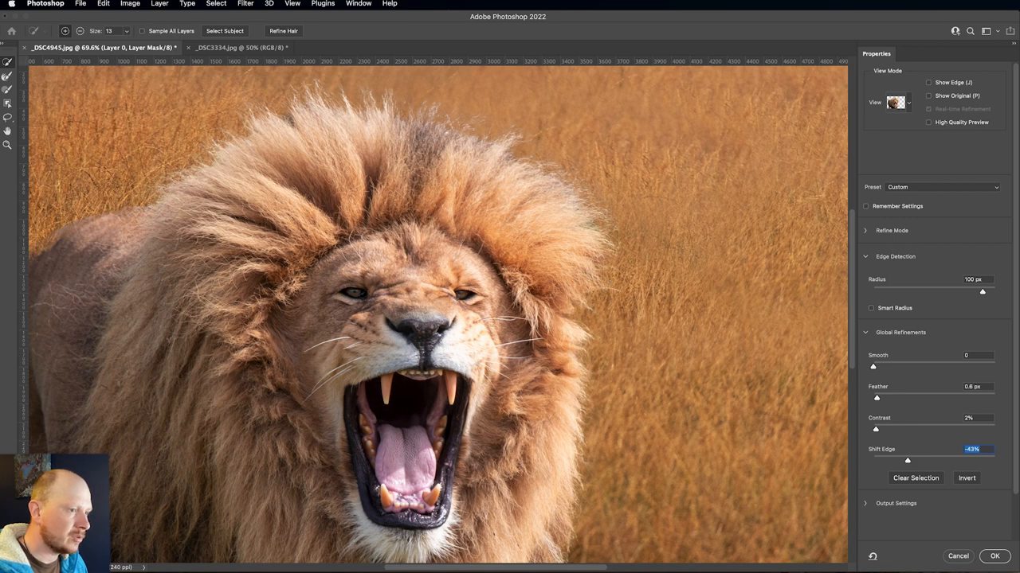
drag(906, 461, 912, 460)
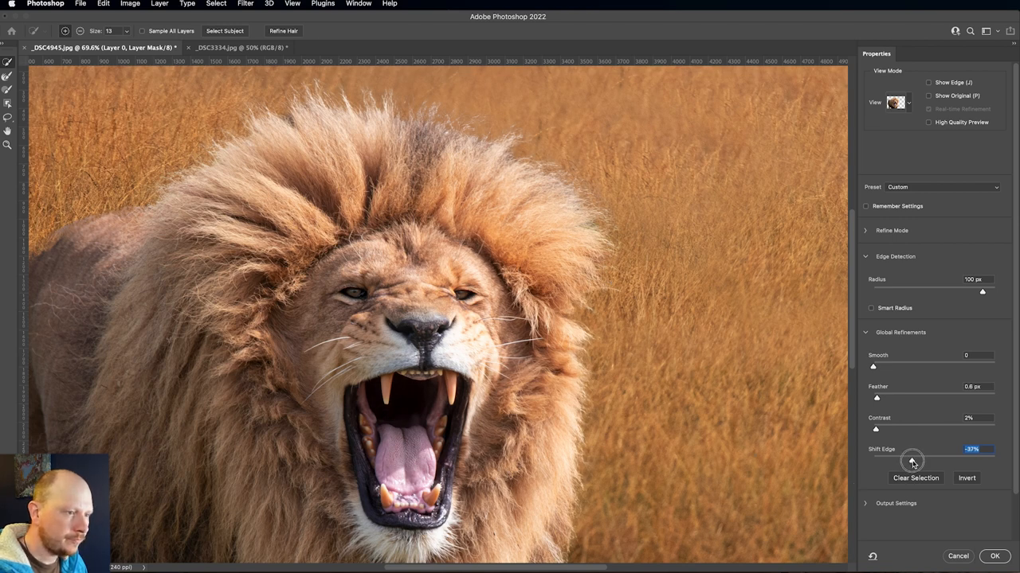
drag(911, 460, 914, 461)
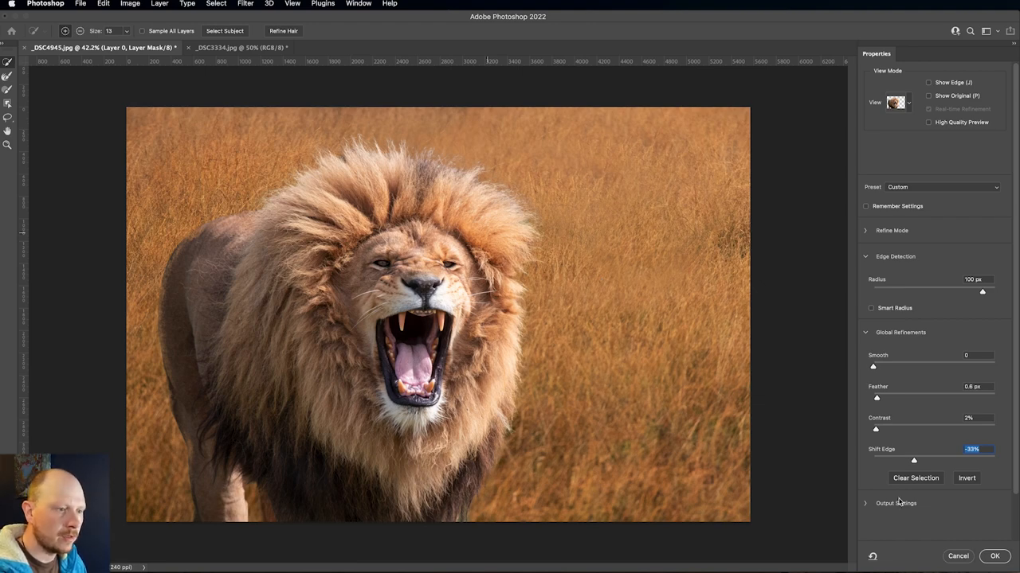
click(994, 556)
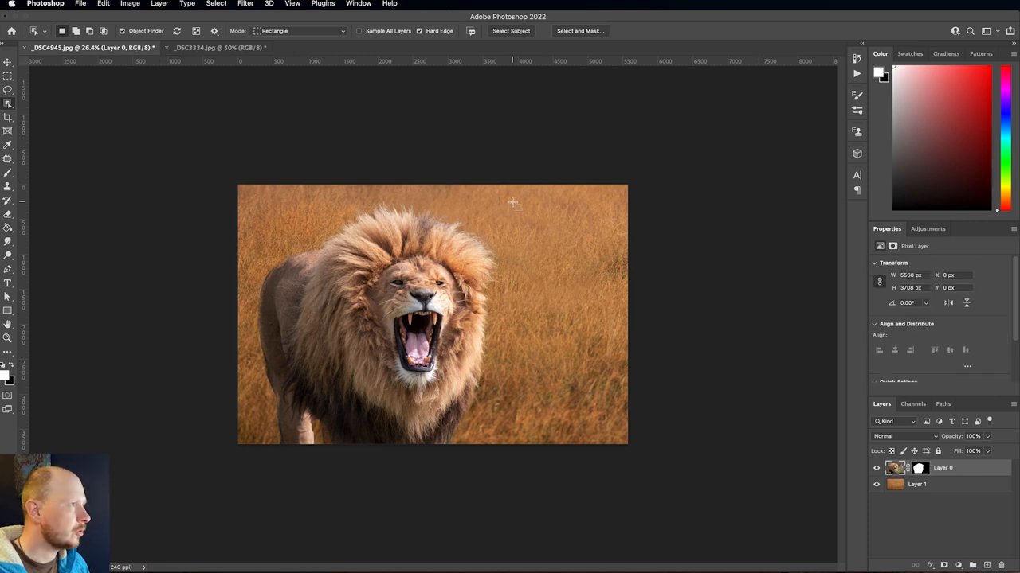
mouse_move(245, 7)
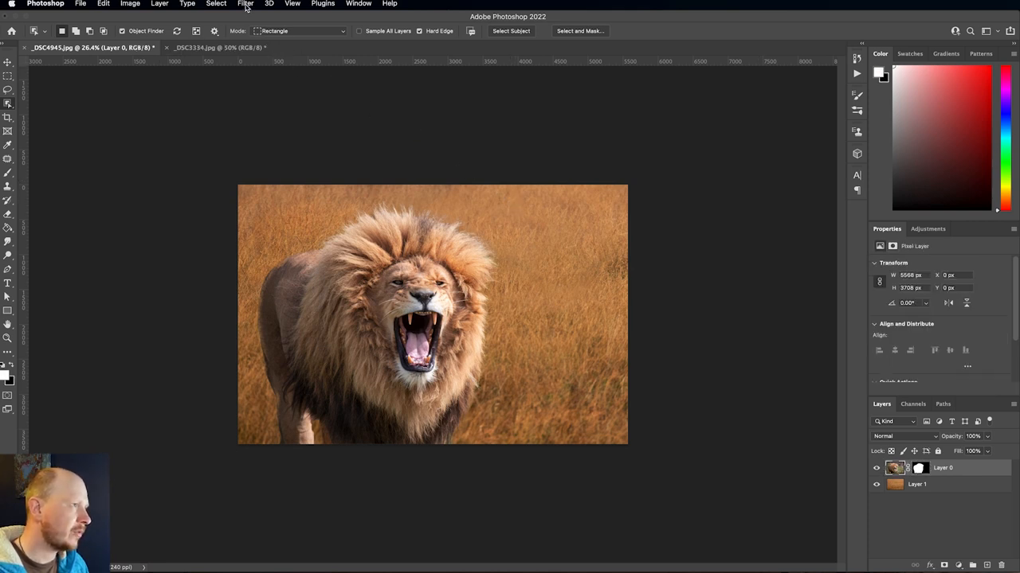
- Launch Filter > Neural Filters for the lion composite
click(245, 3)
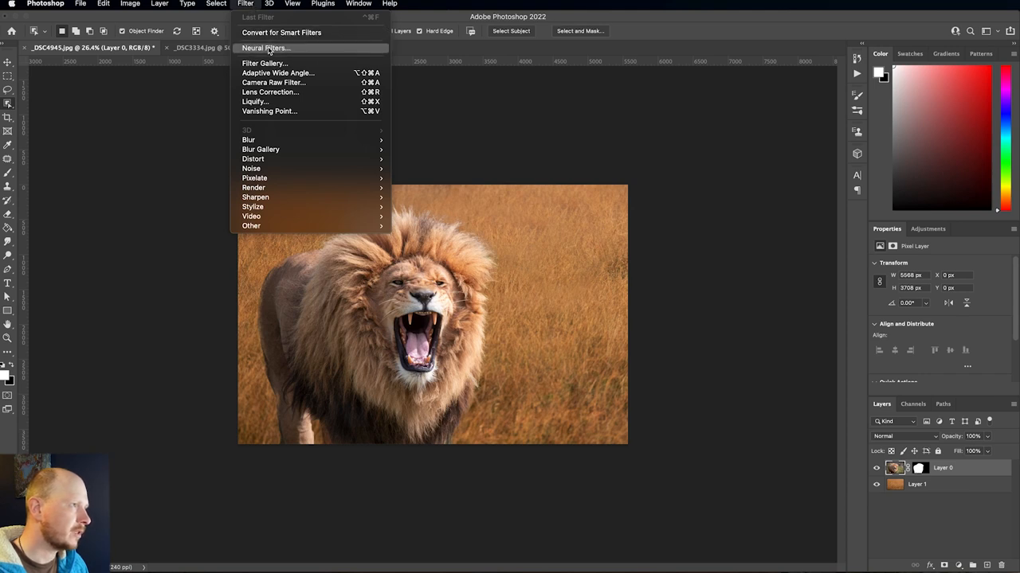
click(265, 47)
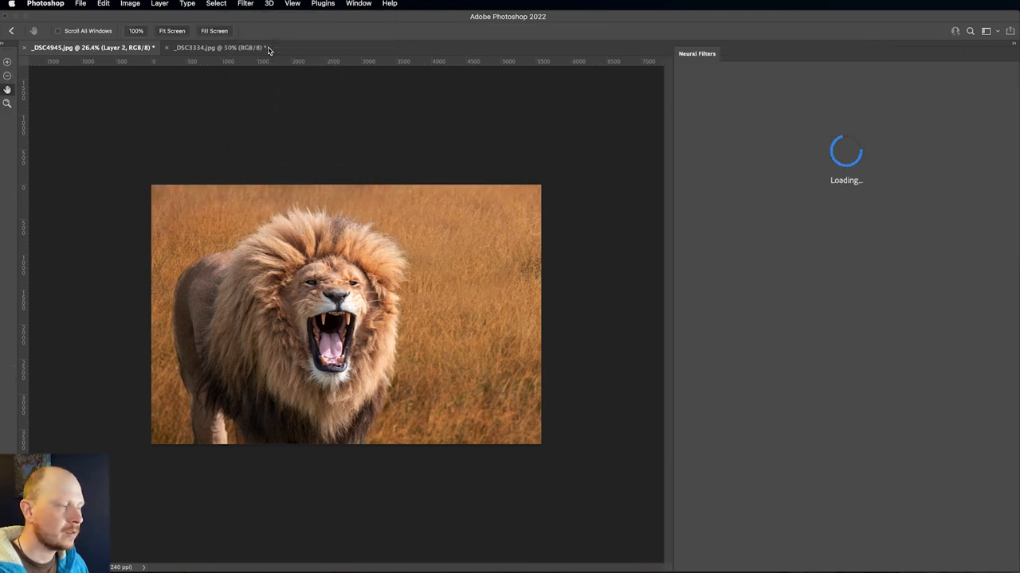
- Enable the Harmonization neural filter with grass background Layer 1 as the reference image
click(722, 270)
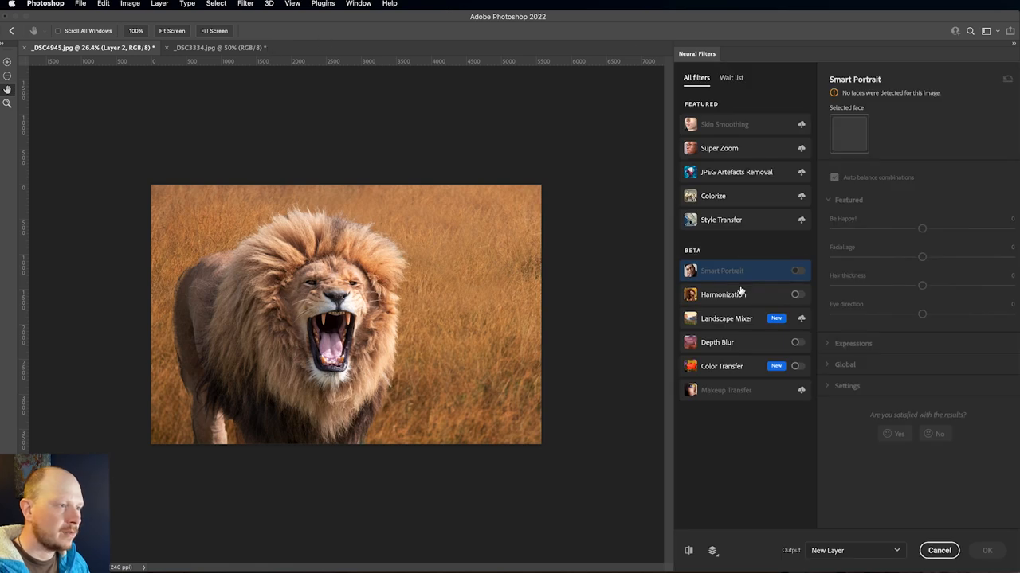
click(723, 293)
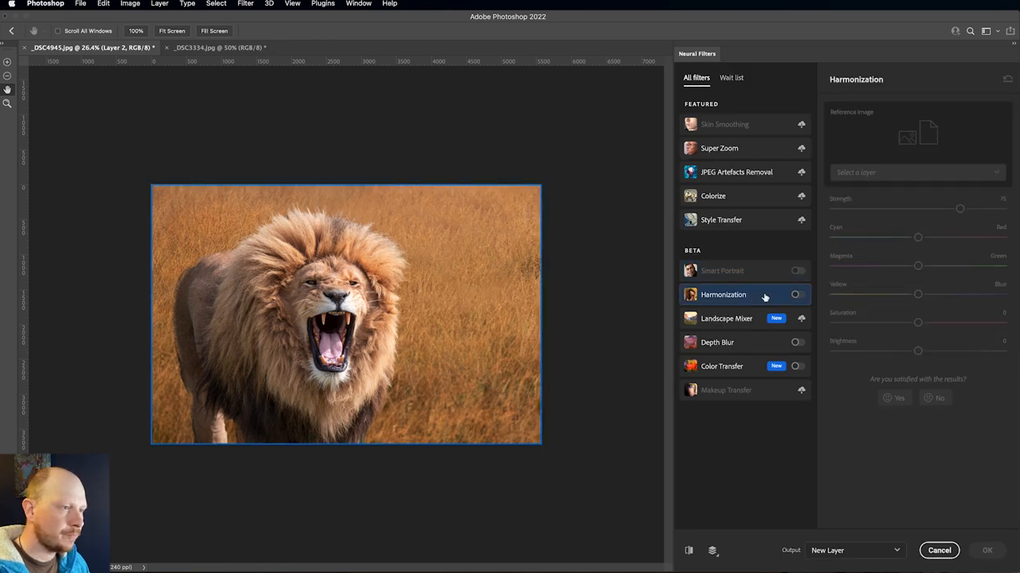
click(797, 295)
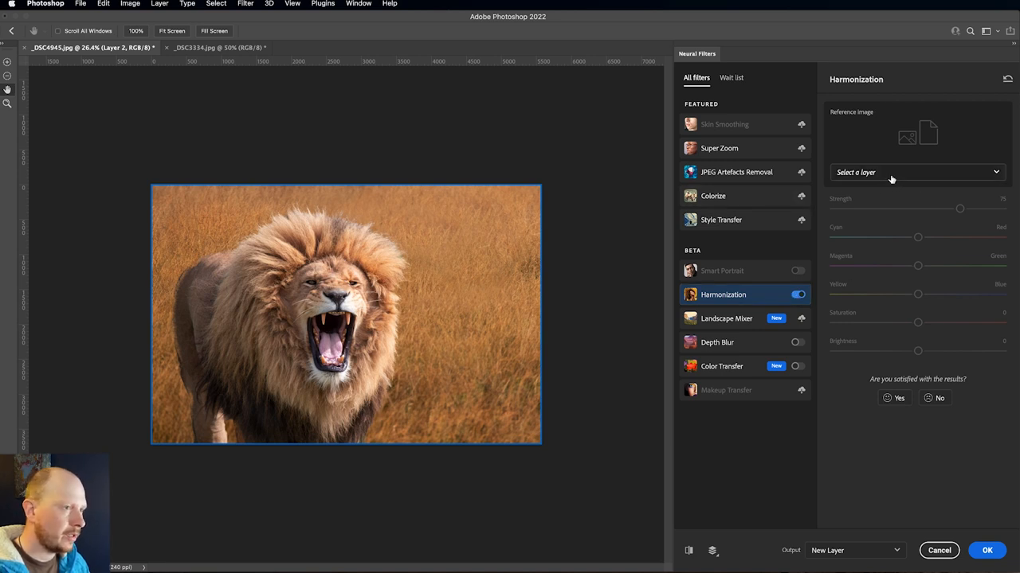
click(916, 172)
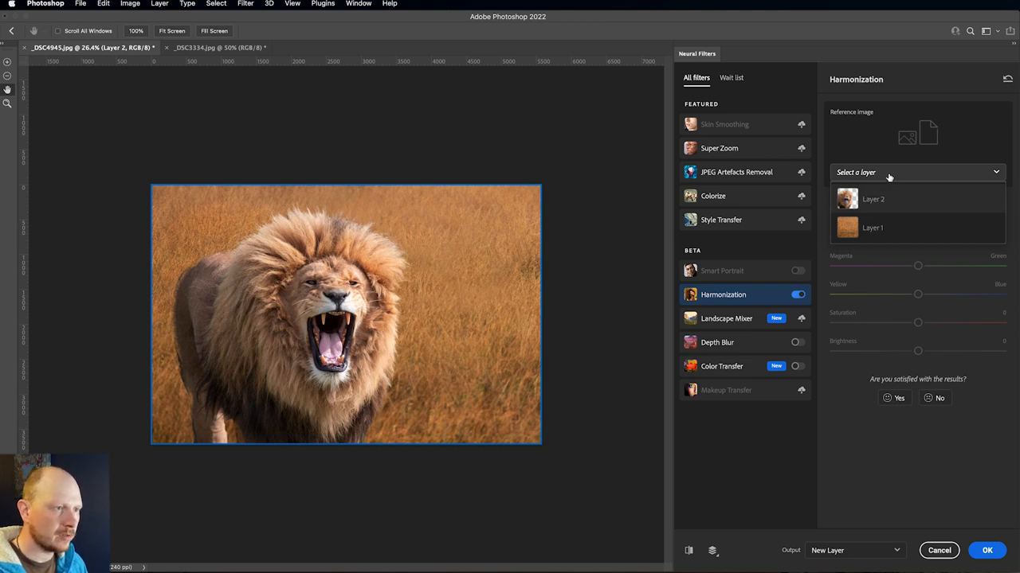
click(873, 228)
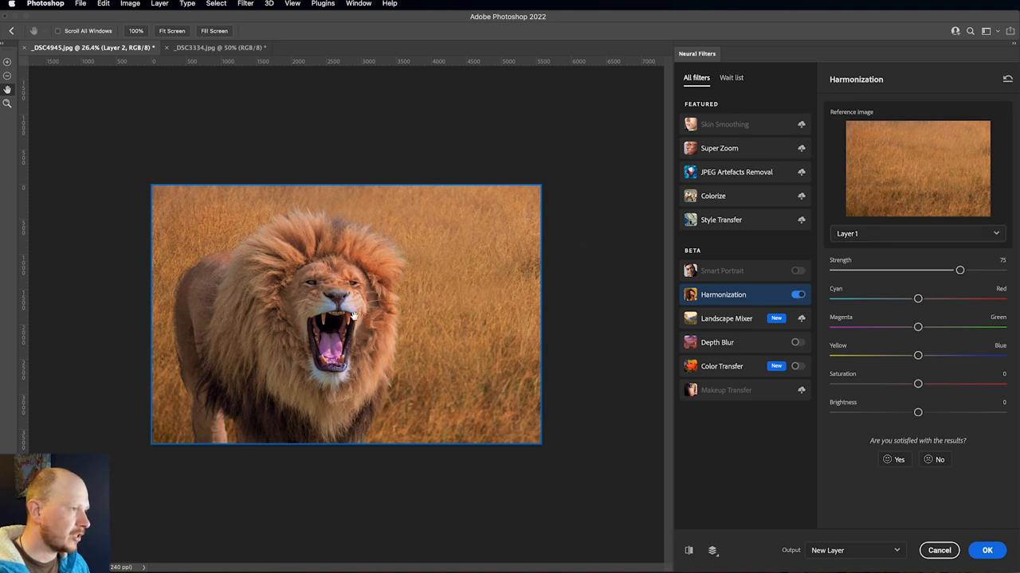
- Lower the Harmonization strength to taste and apply it with output as a new layer
drag(959, 271, 956, 271)
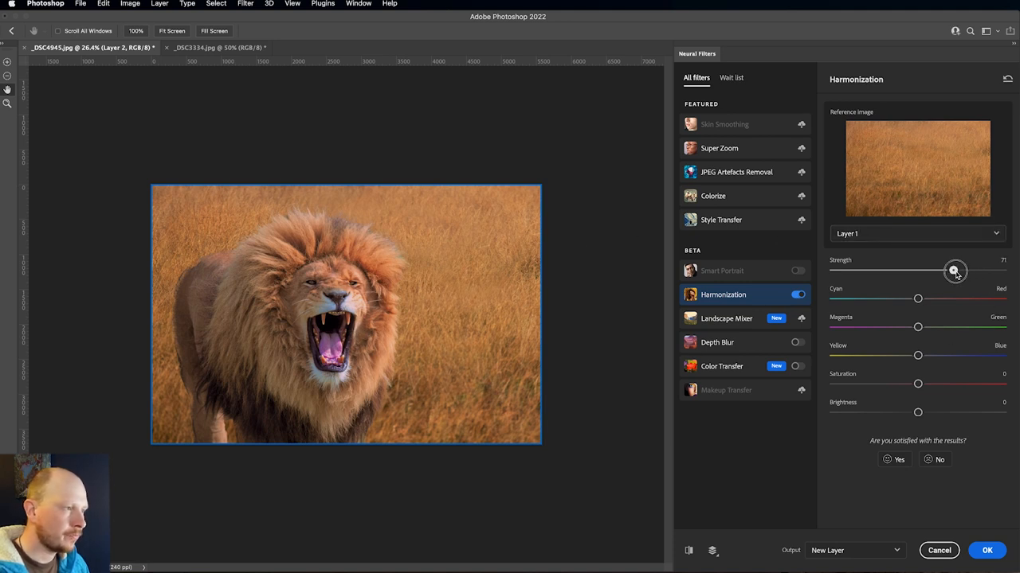
drag(956, 271, 946, 270)
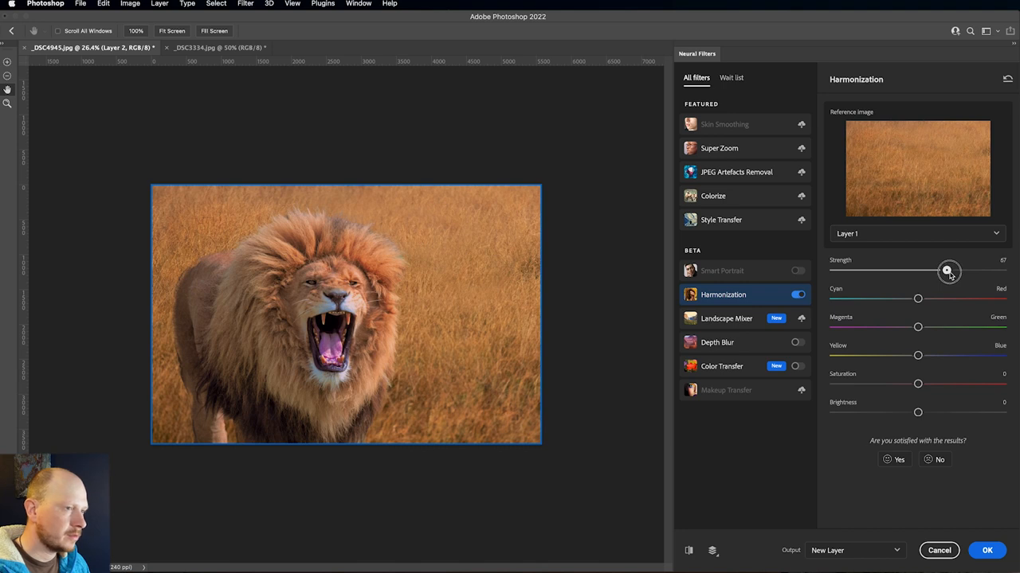
drag(948, 270, 930, 271)
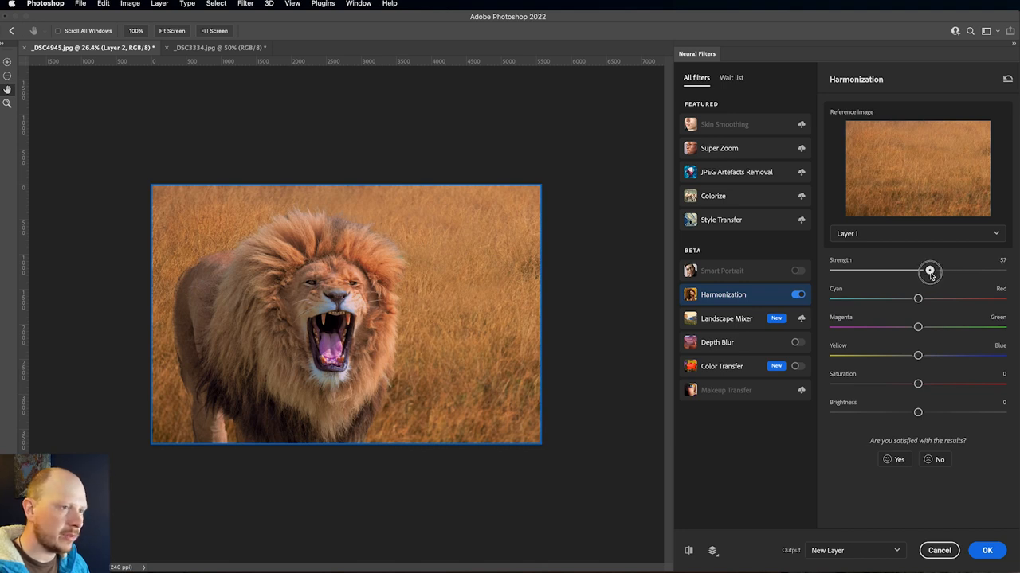
drag(930, 272, 917, 272)
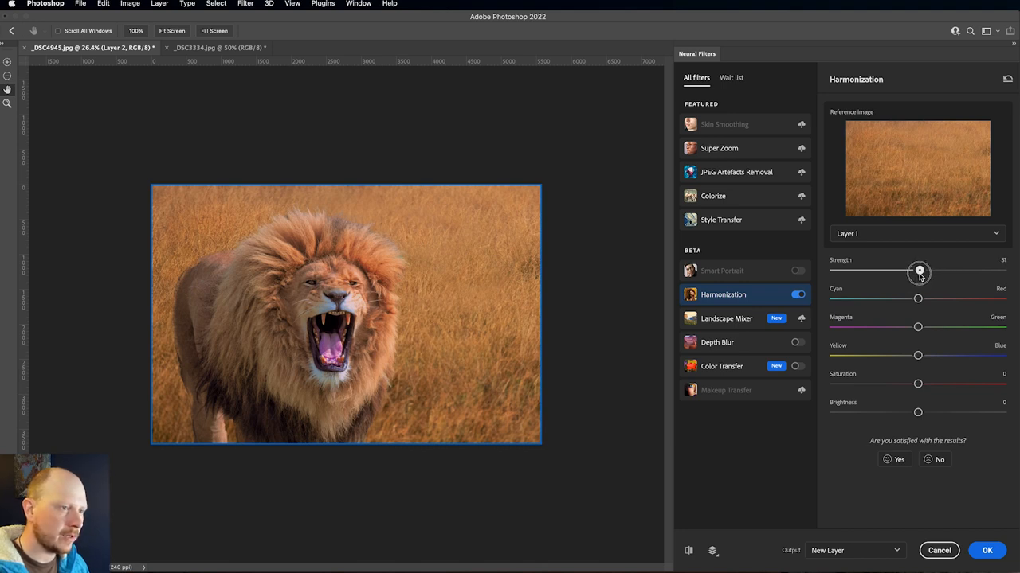
drag(919, 273, 918, 273)
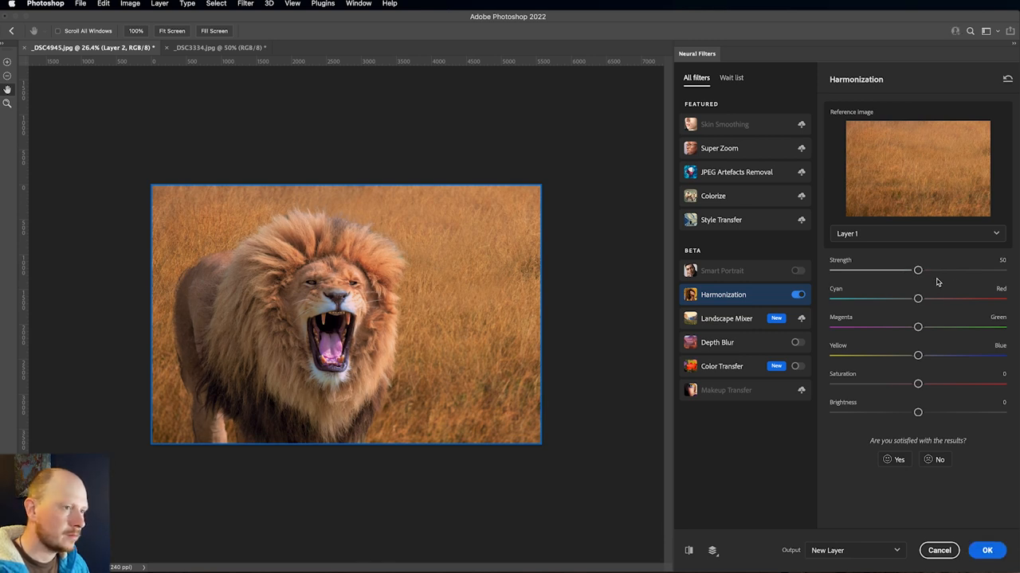
drag(917, 271, 926, 271)
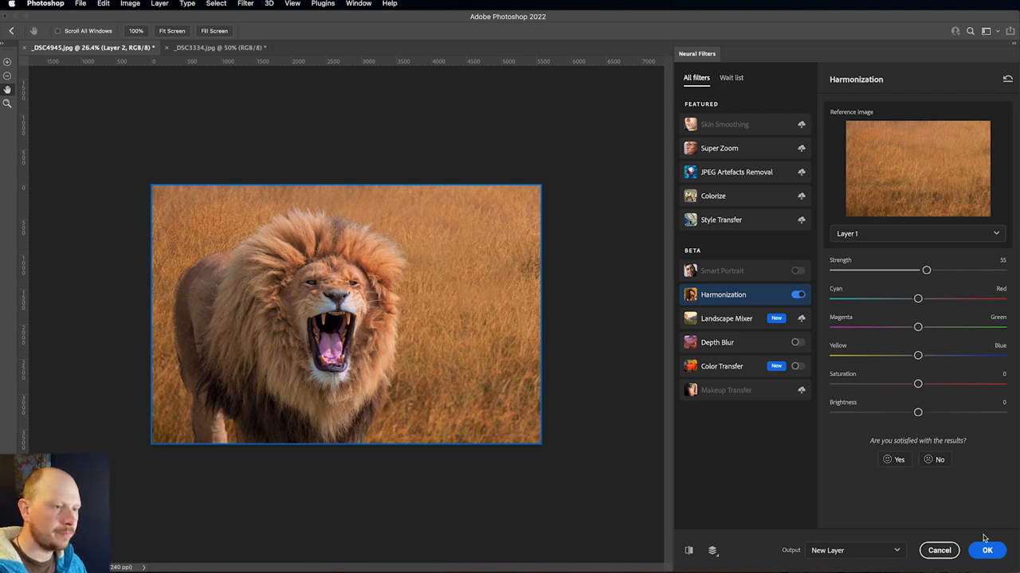
mouse_move(922, 280)
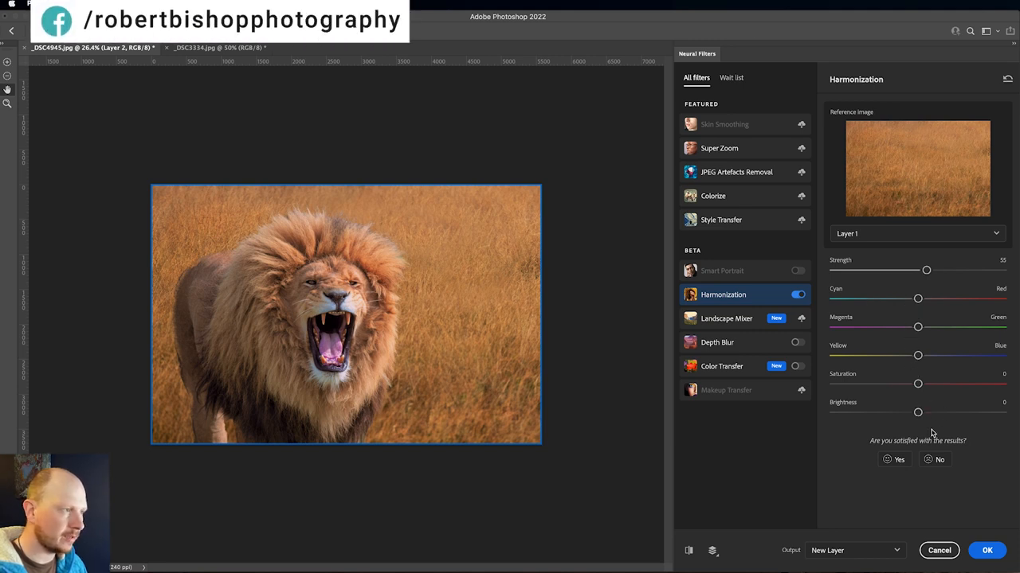
click(988, 552)
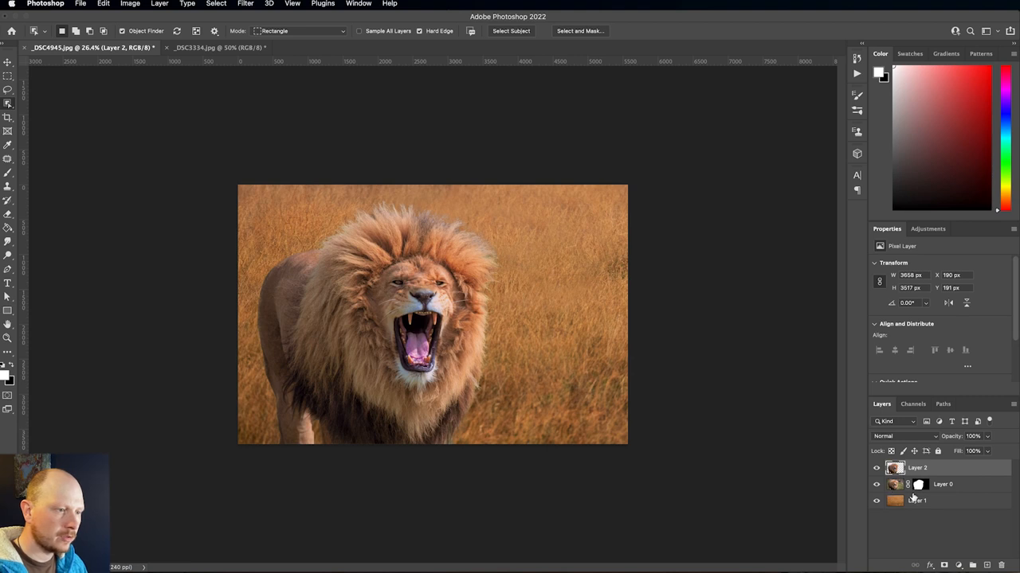
- Hide and re-show the harmonized lion layer to compare it against the original
click(876, 468)
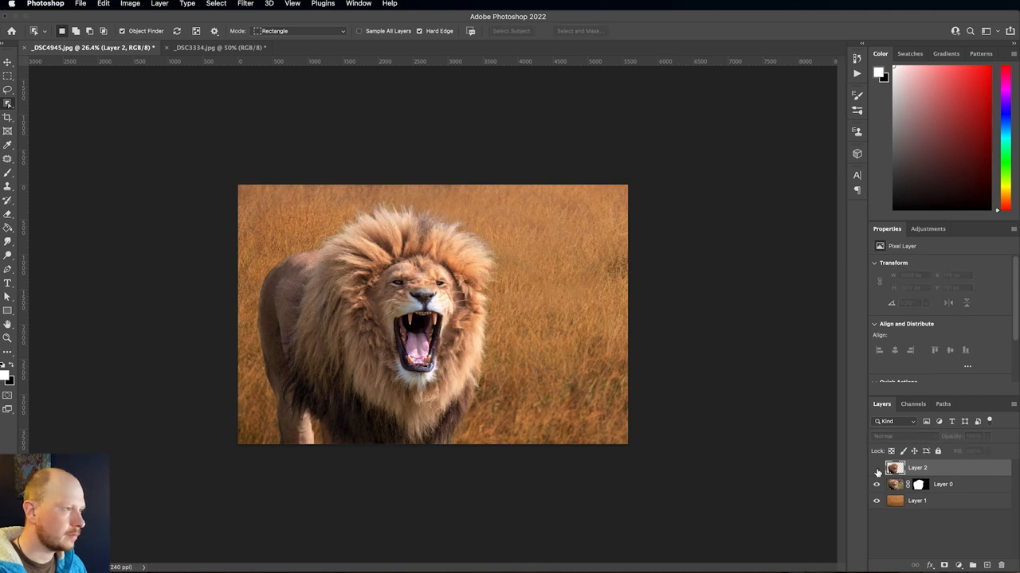
click(876, 469)
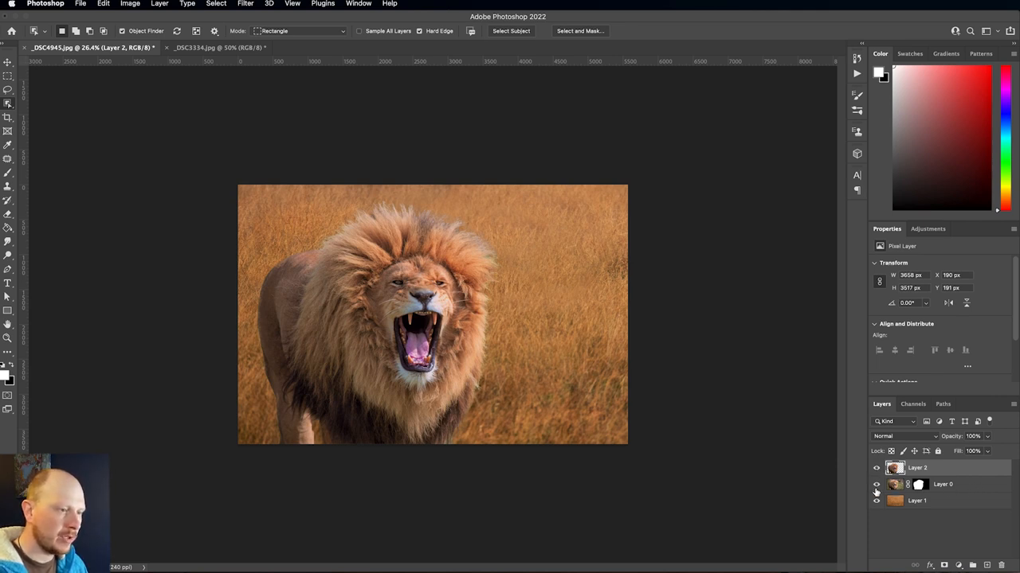
click(876, 484)
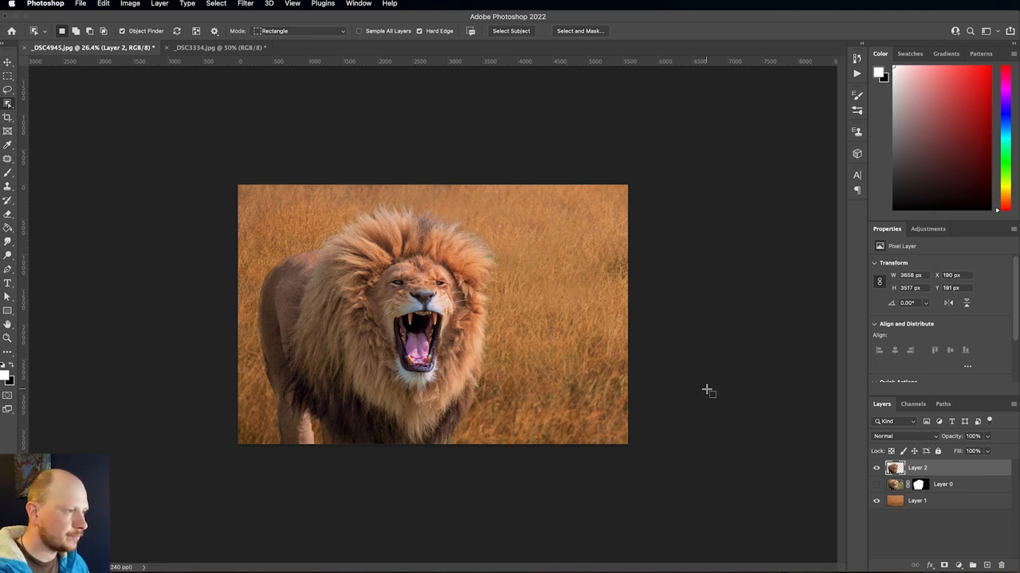
mouse_move(693, 235)
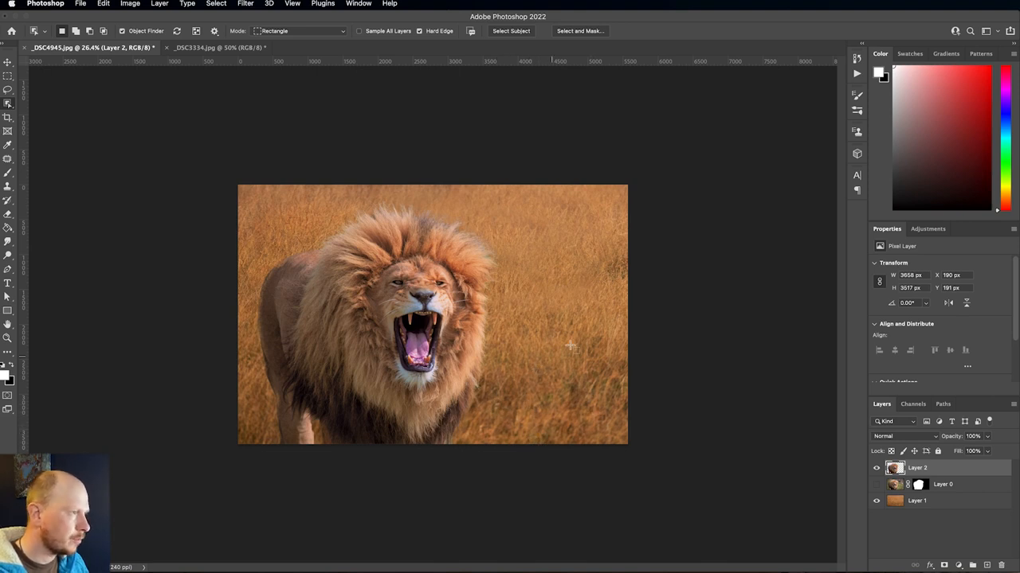
mouse_move(312, 203)
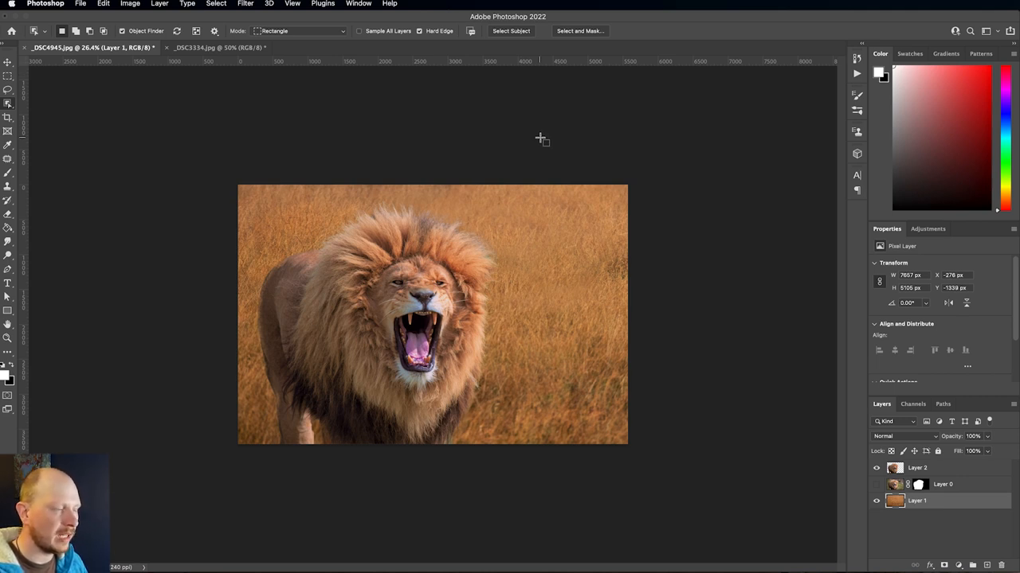
mouse_move(820, 470)
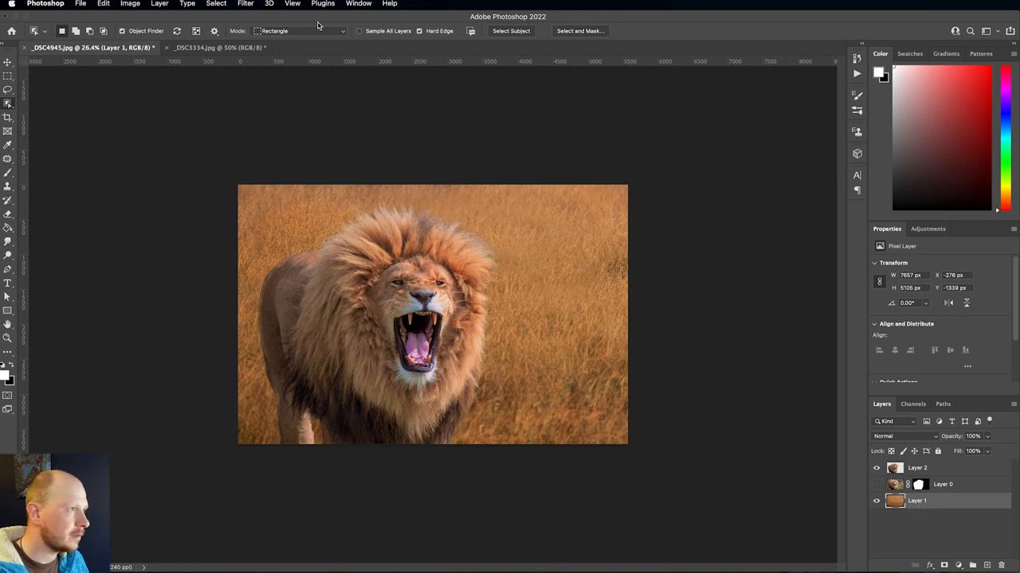
click(245, 3)
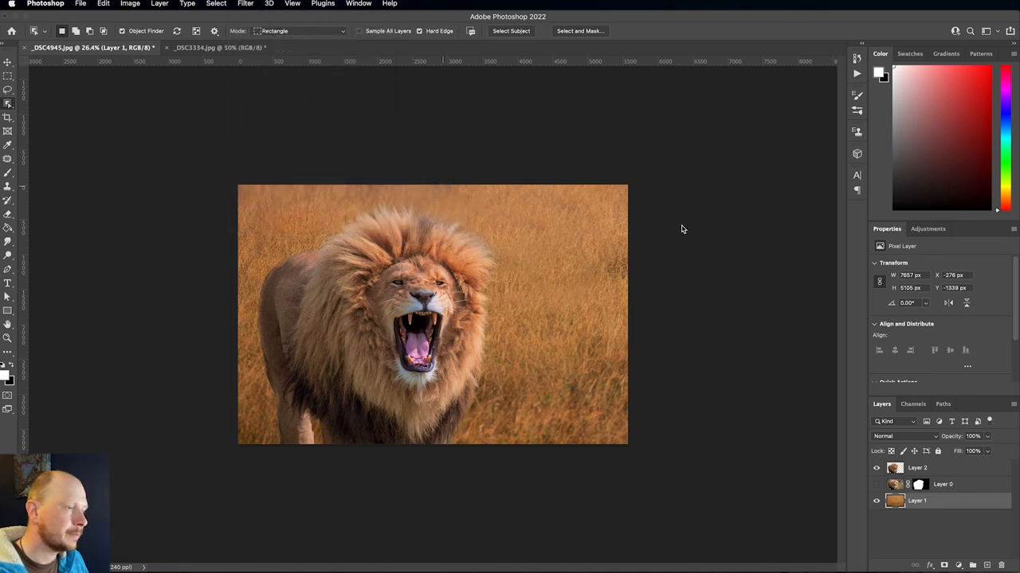
click(246, 3)
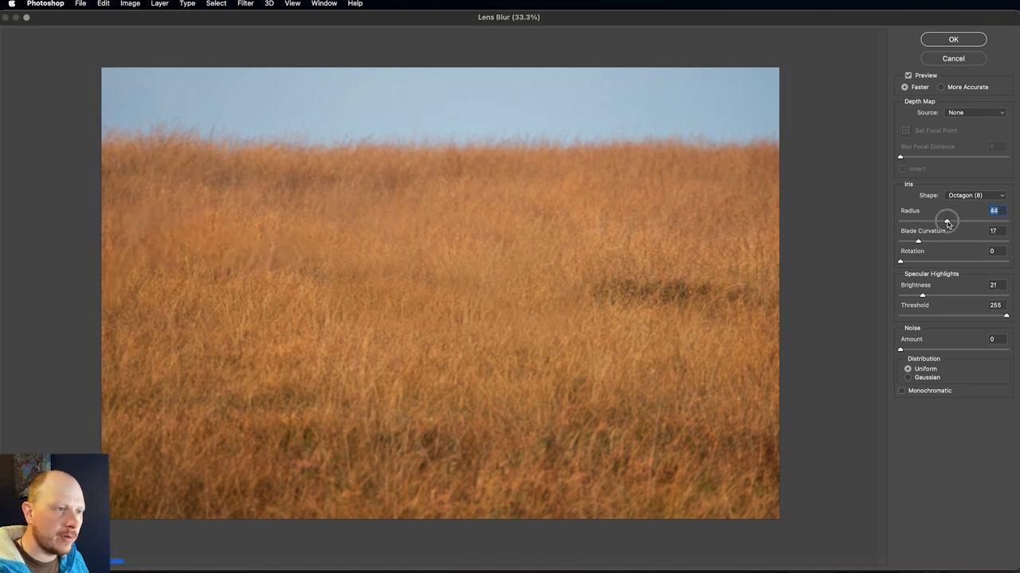
- Apply a Lens Blur to the grass with a Hexagon (6) iris shape at radius 50
drag(946, 220, 953, 220)
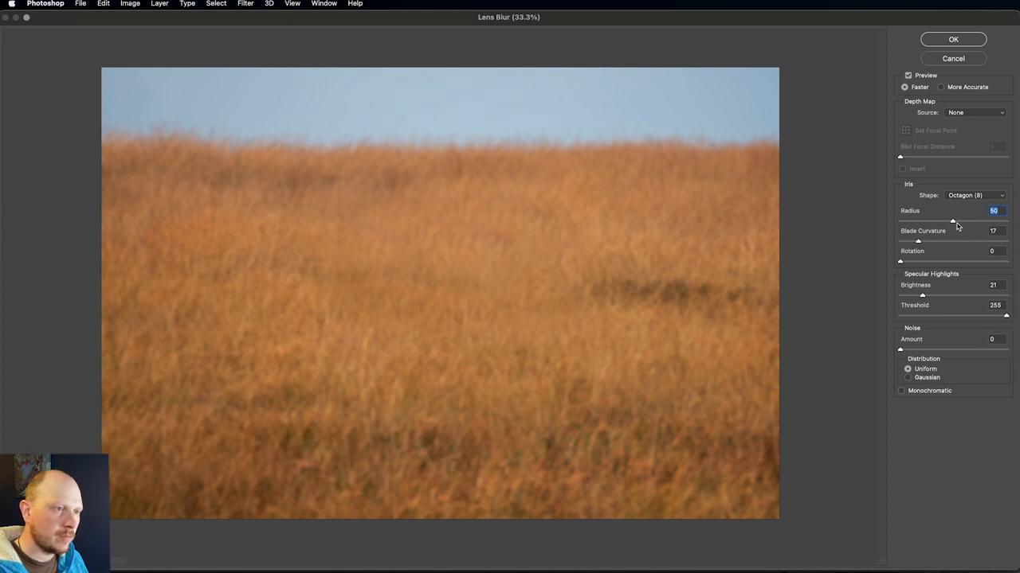
mouse_move(781, 230)
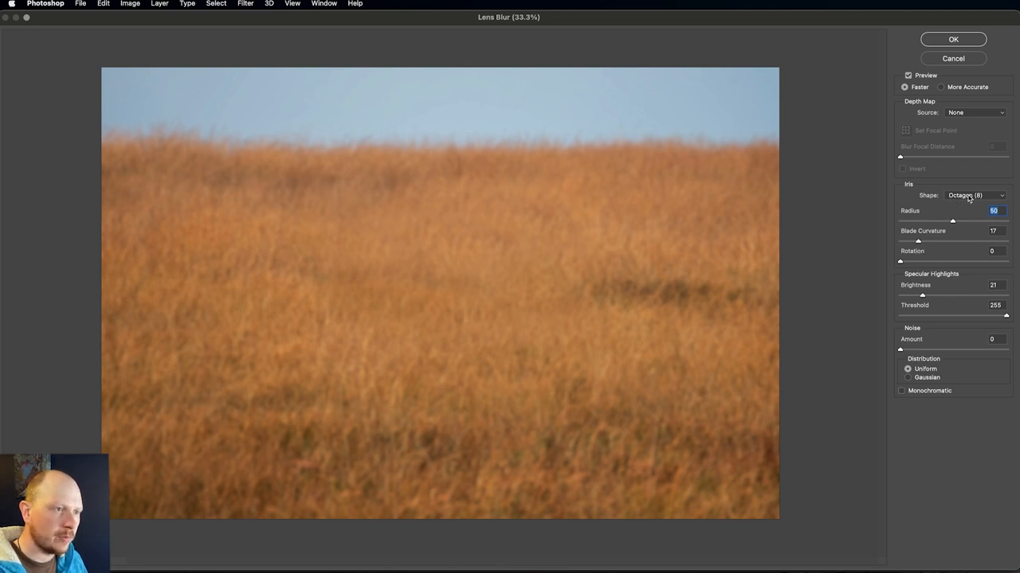
click(974, 195)
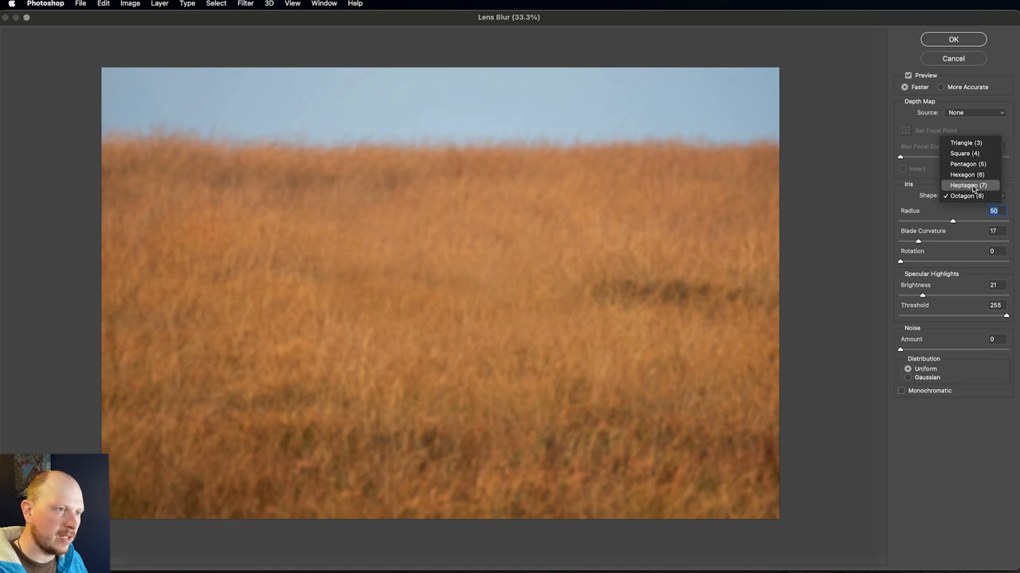
click(965, 174)
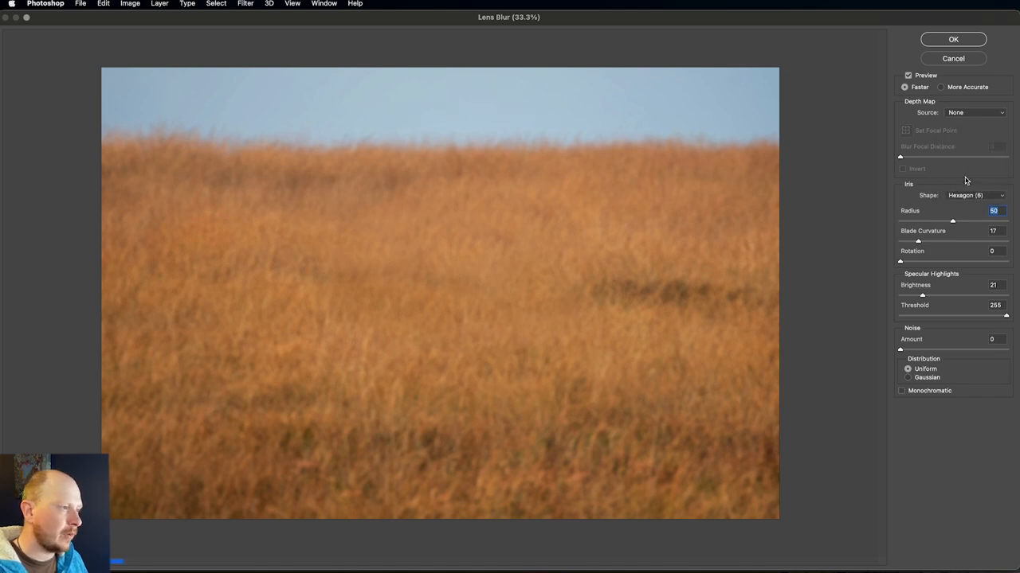
mouse_move(948, 184)
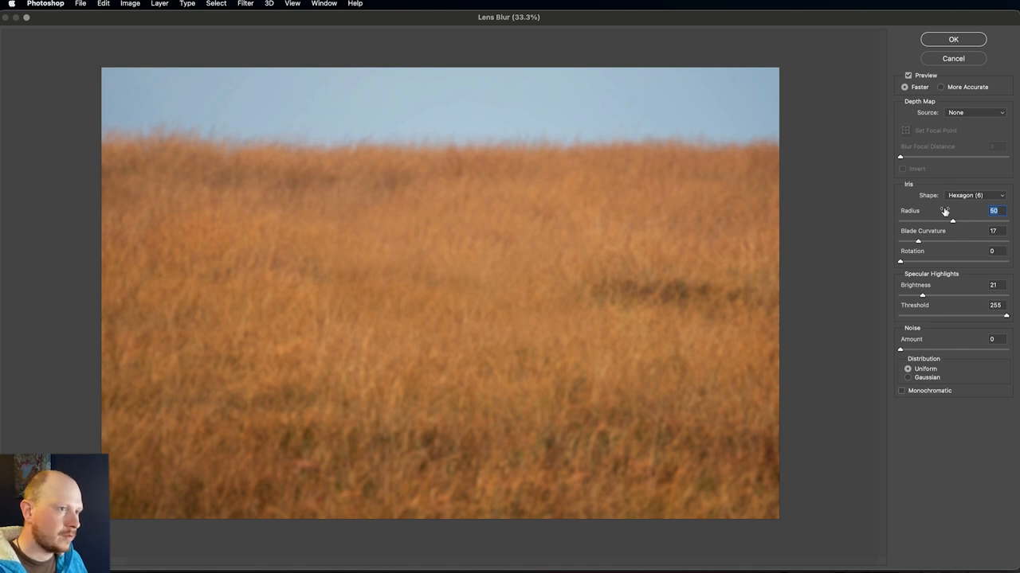
mouse_move(932, 207)
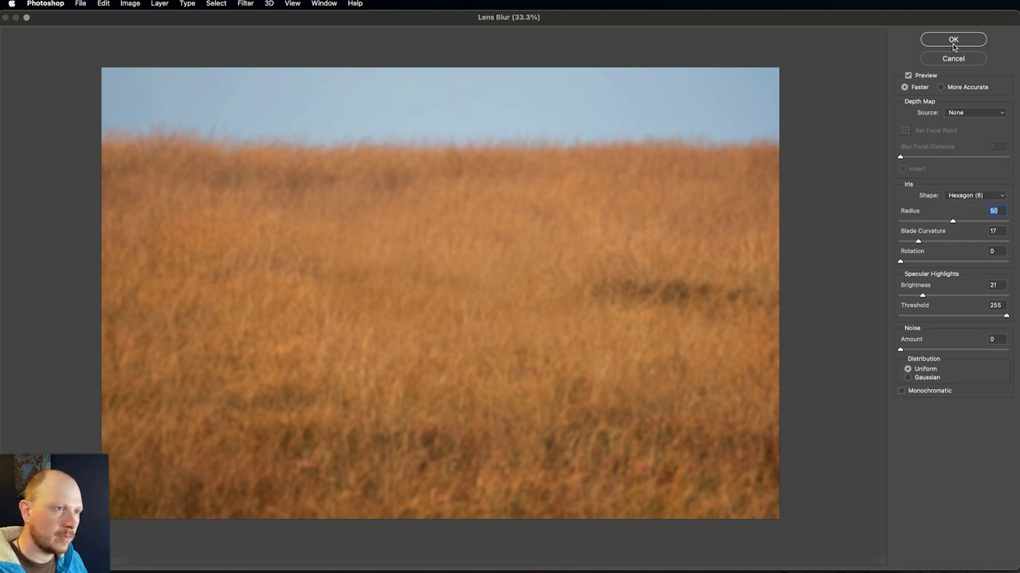
click(953, 40)
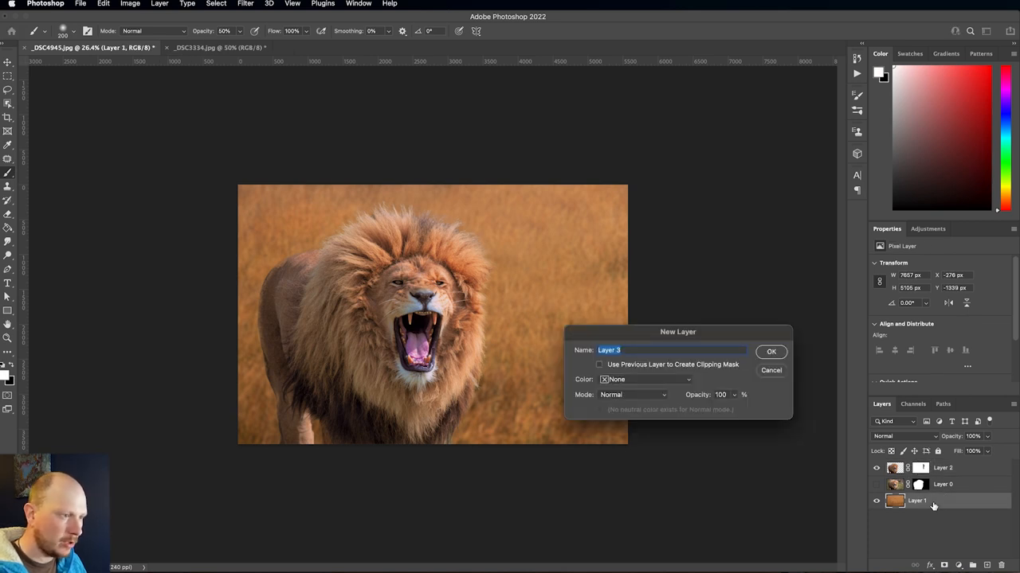
- Create new Layer 3 above the background and choose a gradient preset for it
click(771, 352)
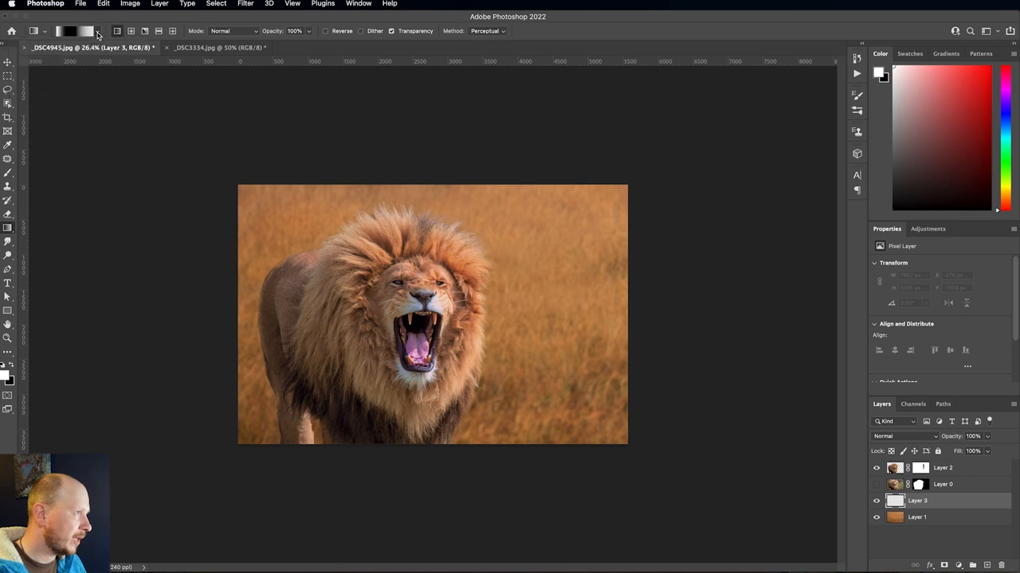
click(95, 32)
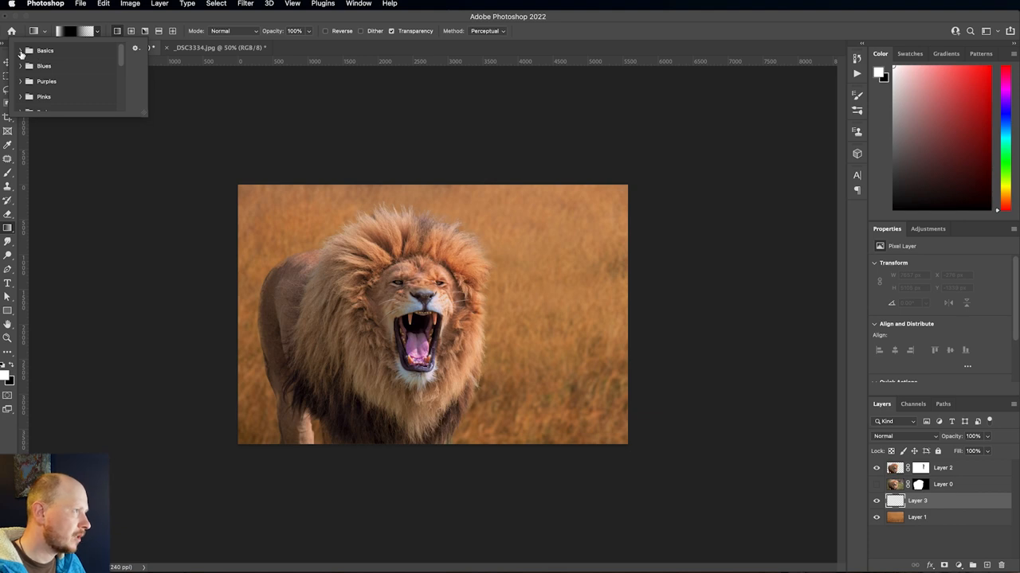
click(45, 49)
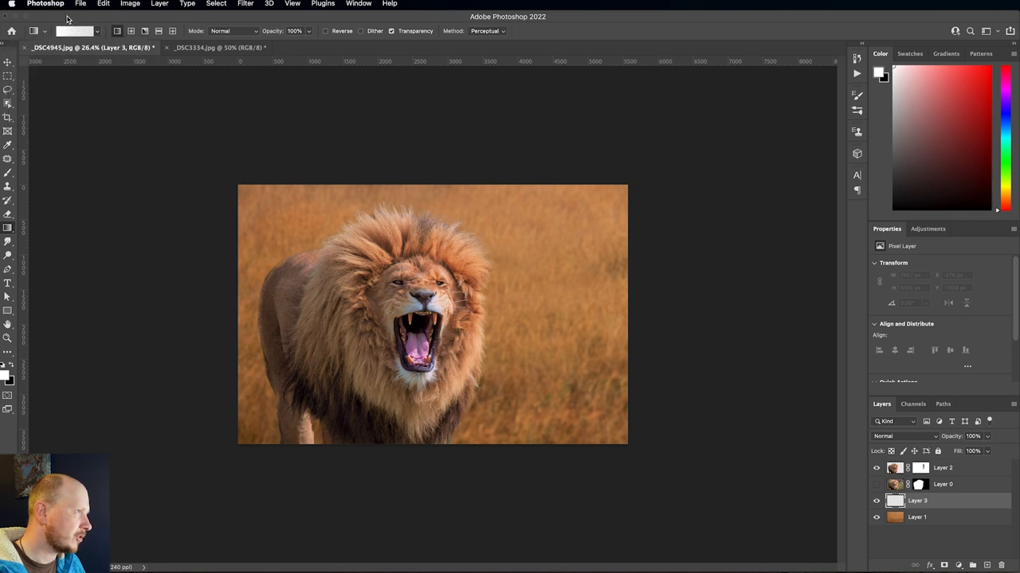
mouse_move(70, 40)
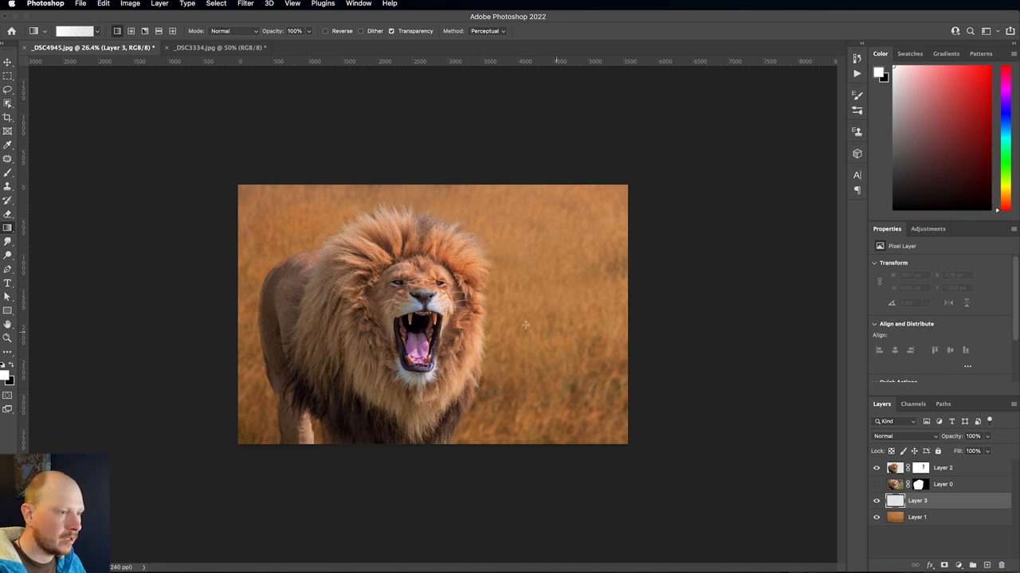
mouse_move(614, 486)
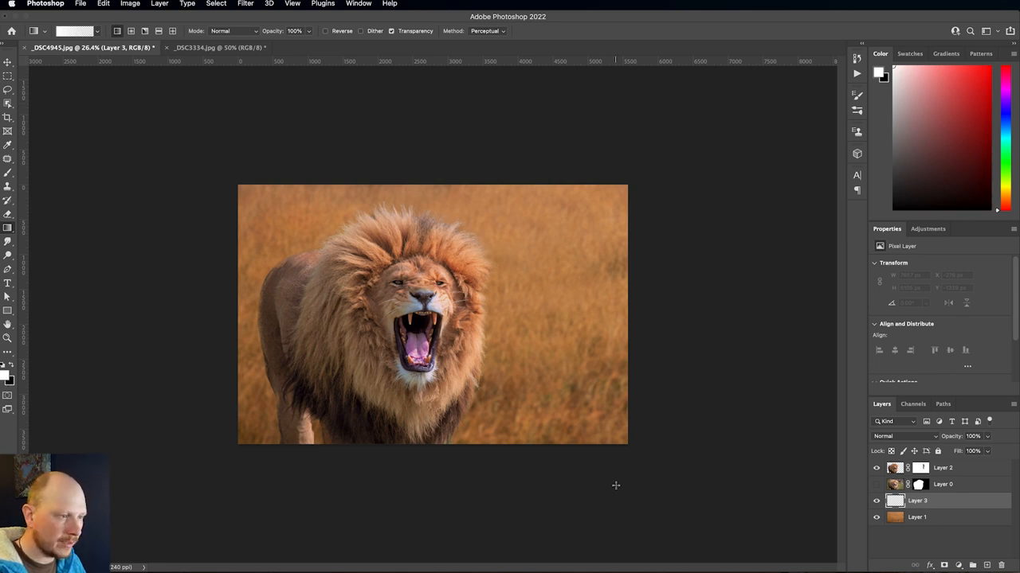
mouse_move(516, 364)
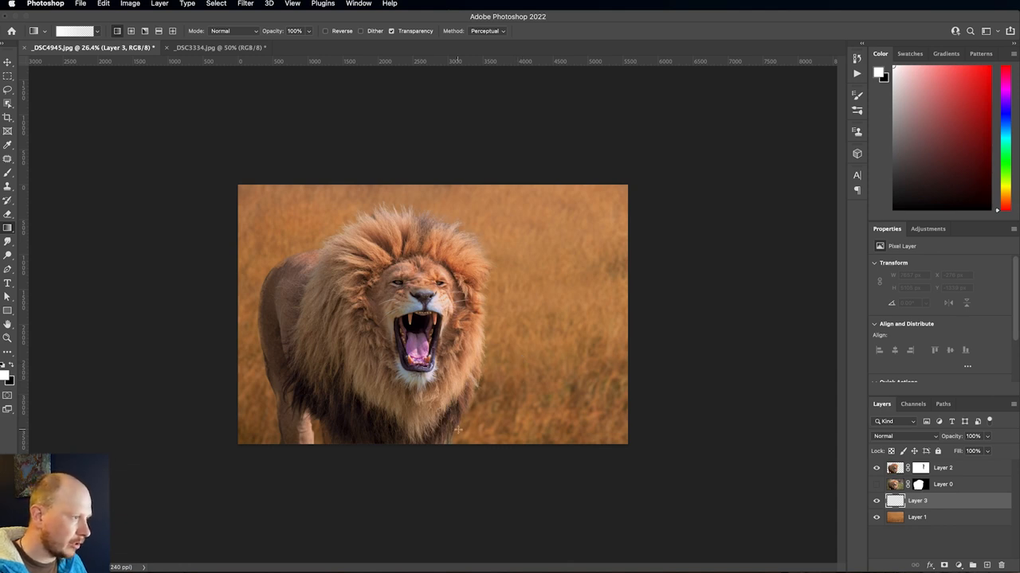
mouse_move(491, 423)
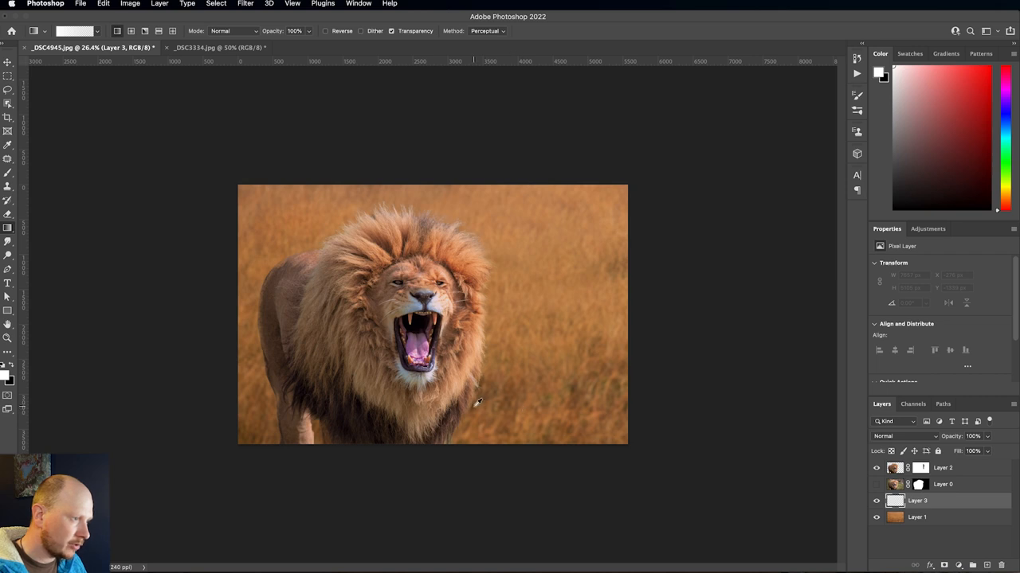
- Sample a brownish colour, set the gradient layer to Multiply and lower its opacity
click(962, 150)
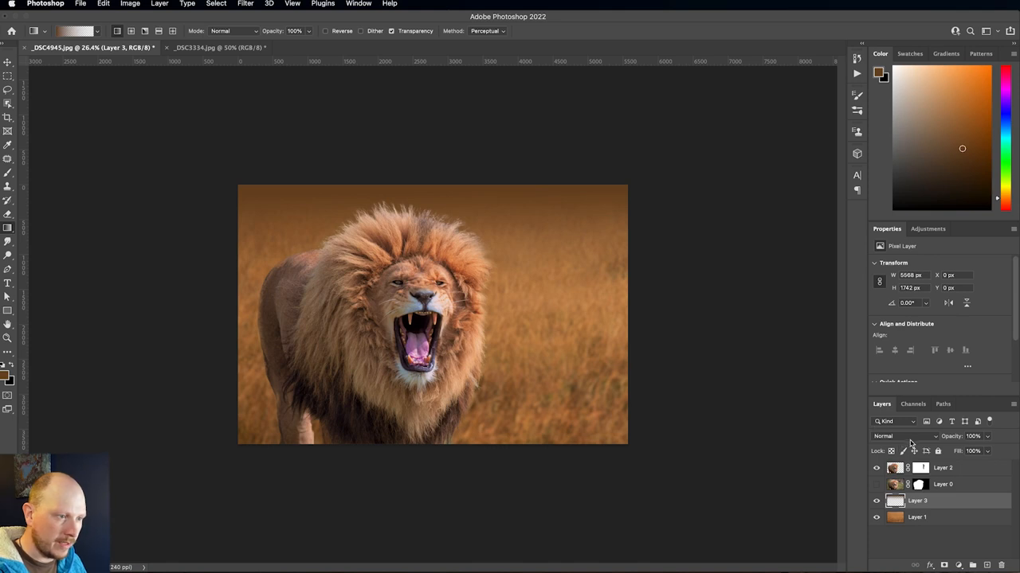
click(905, 436)
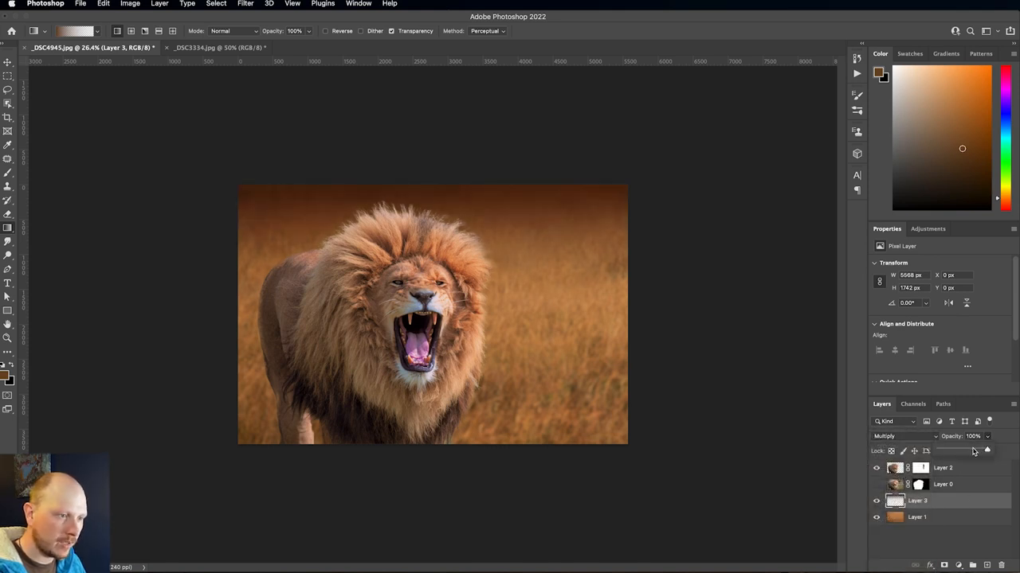
drag(972, 449, 964, 449)
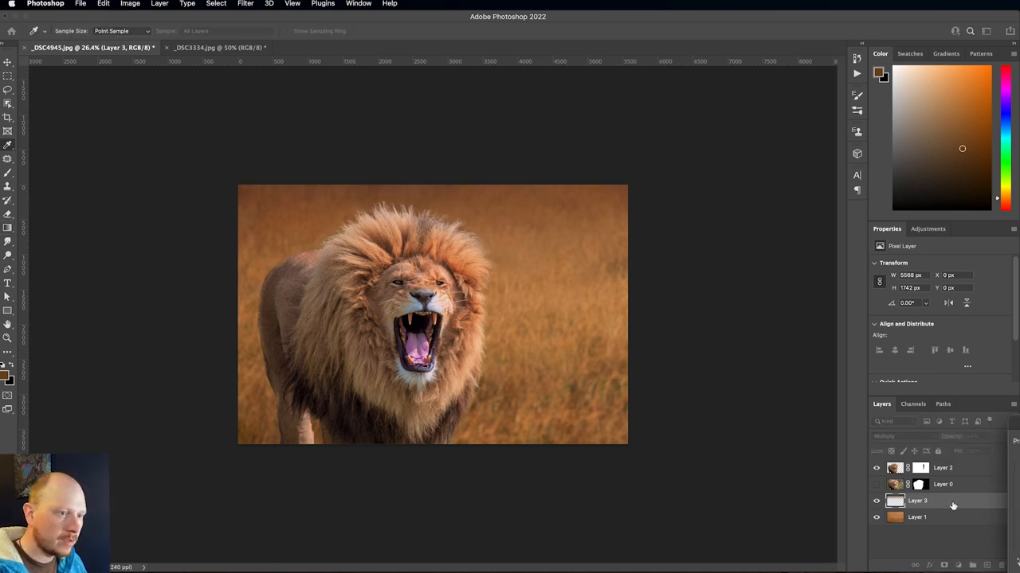
click(916, 500)
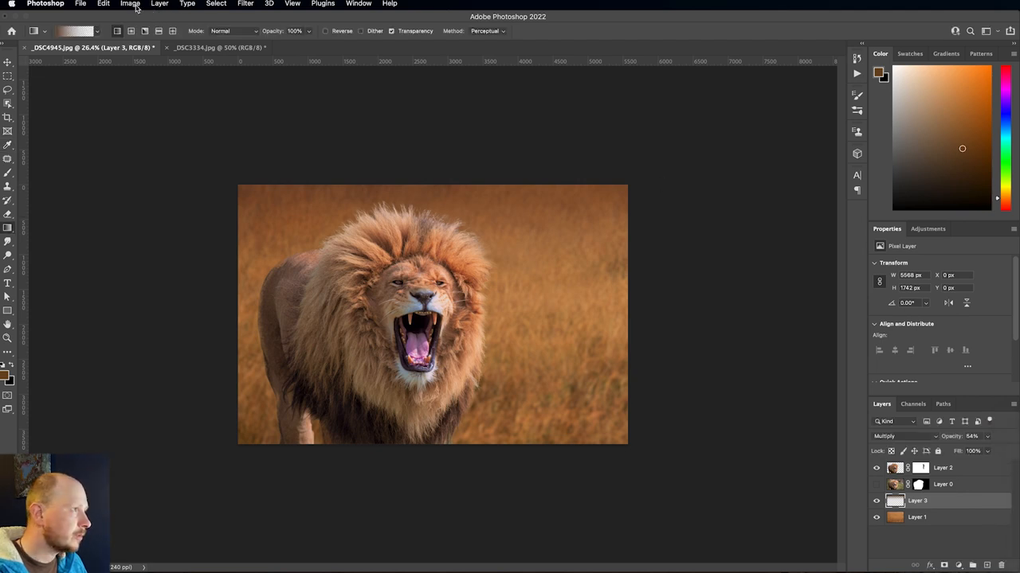
- Desaturate the gradient layer to about -80 with Hue/Saturation and apply it
click(131, 3)
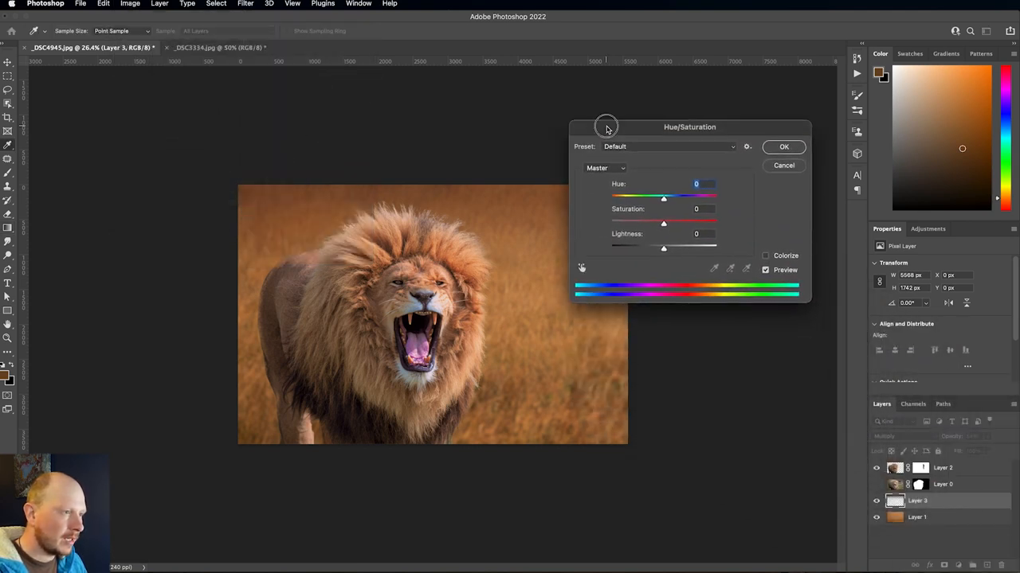
drag(663, 222, 634, 221)
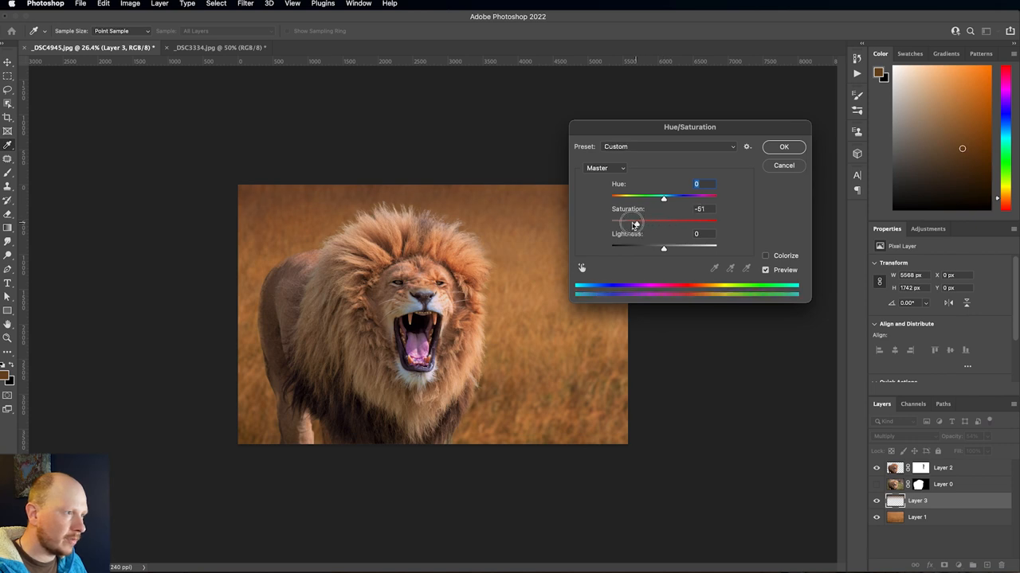
drag(653, 221, 621, 221)
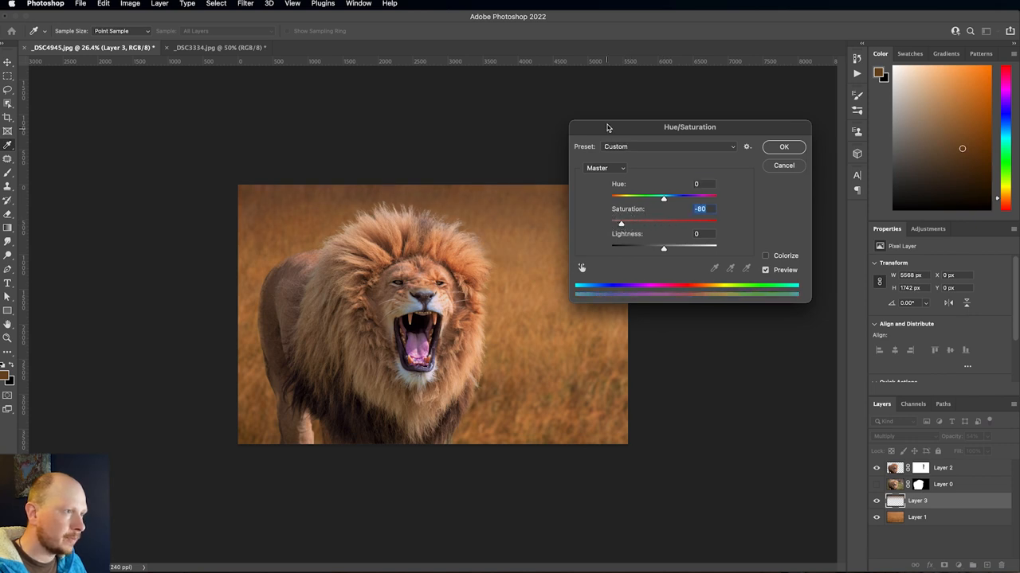
drag(689, 127, 755, 157)
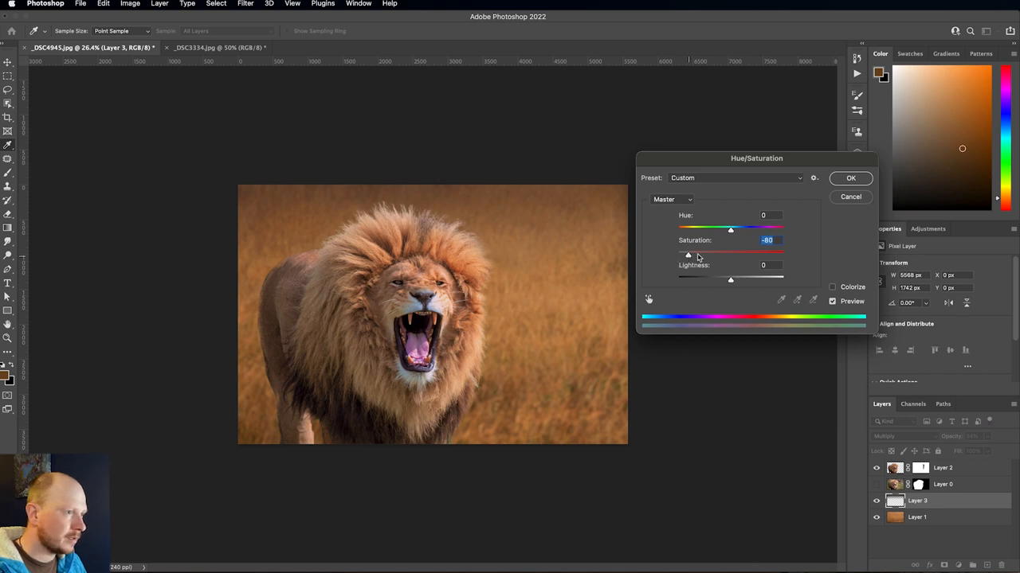
click(851, 178)
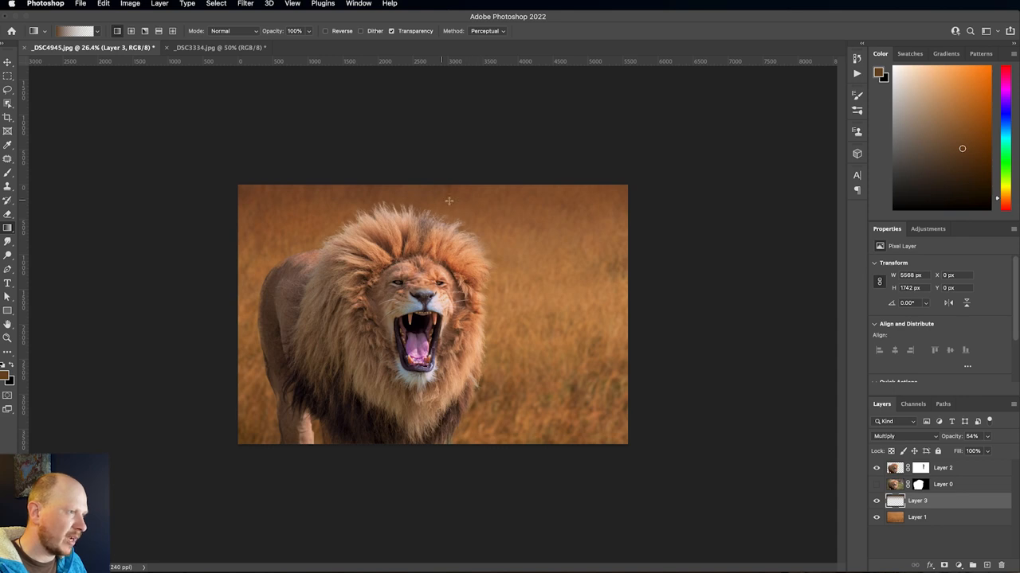
mouse_move(454, 200)
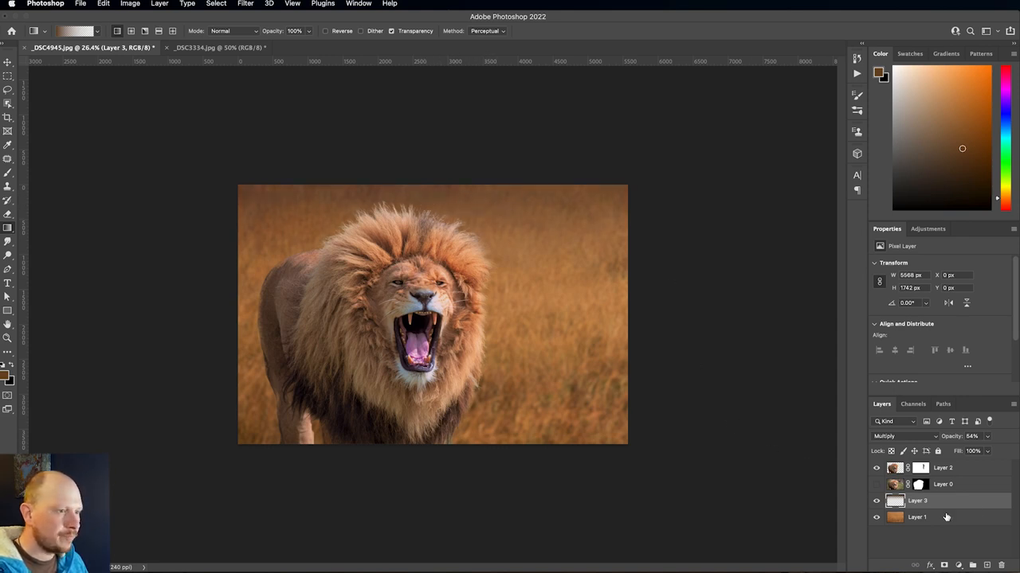
- Free Transform the gradient layer, dragging its bottom handle down to stretch it taller
drag(988, 448, 981, 448)
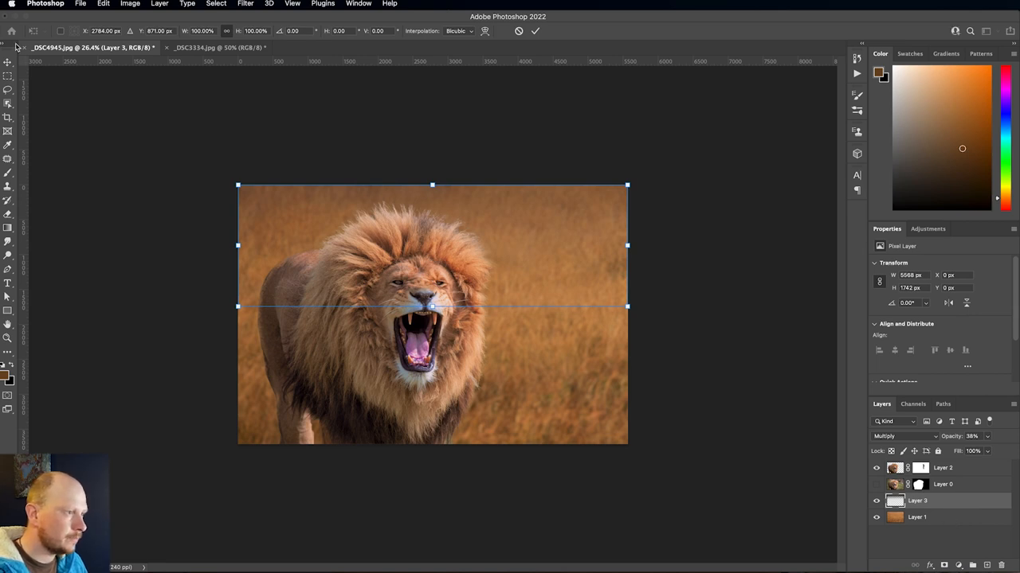
drag(433, 306, 433, 360)
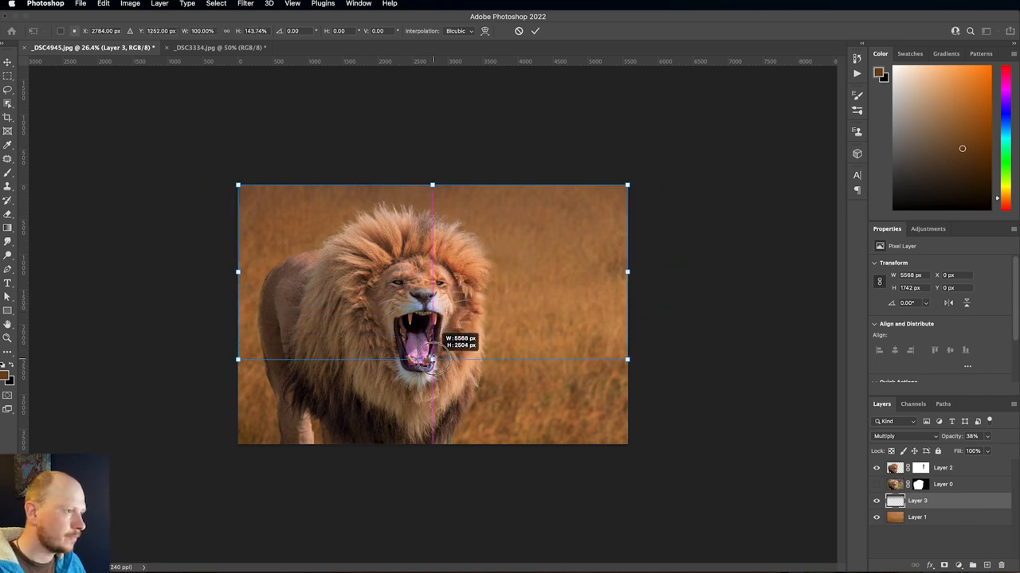